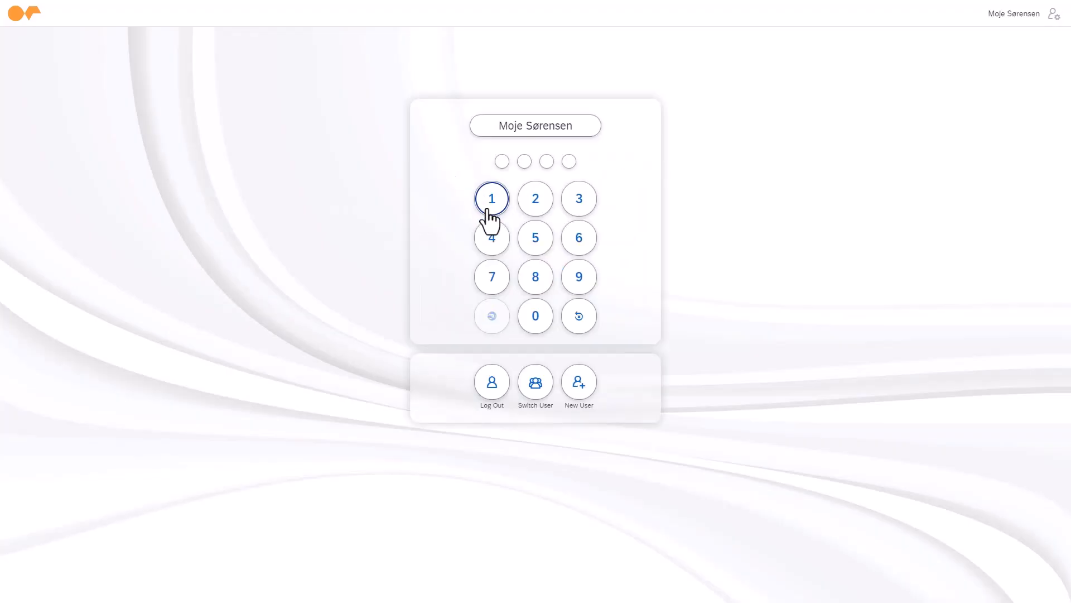
Sign in with the PIN, switch to the other saved user, and open the Teams tab
click(492, 198)
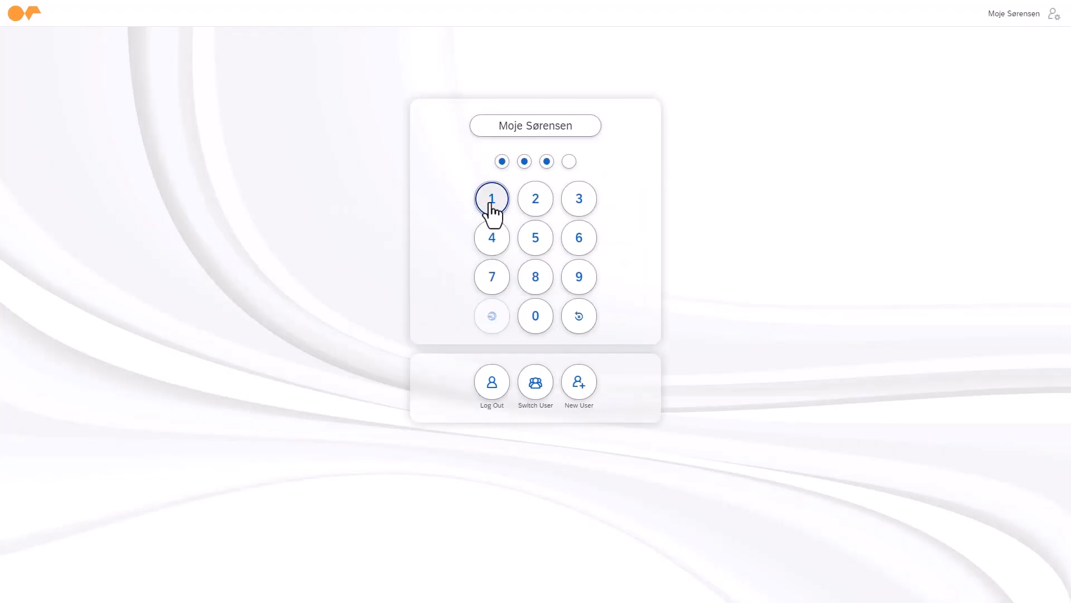
click(491, 198)
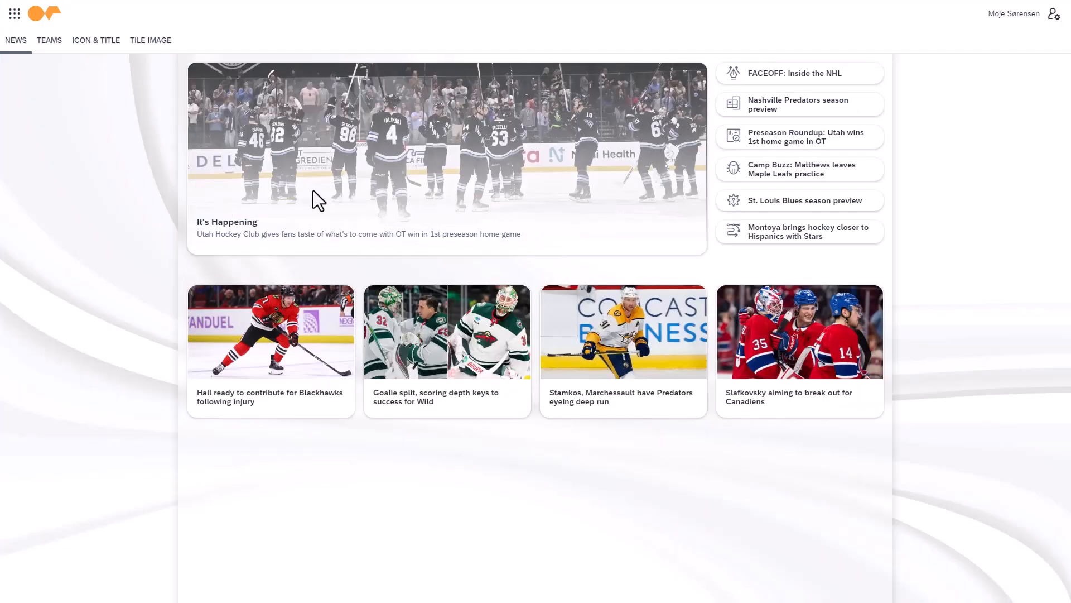
click(48, 40)
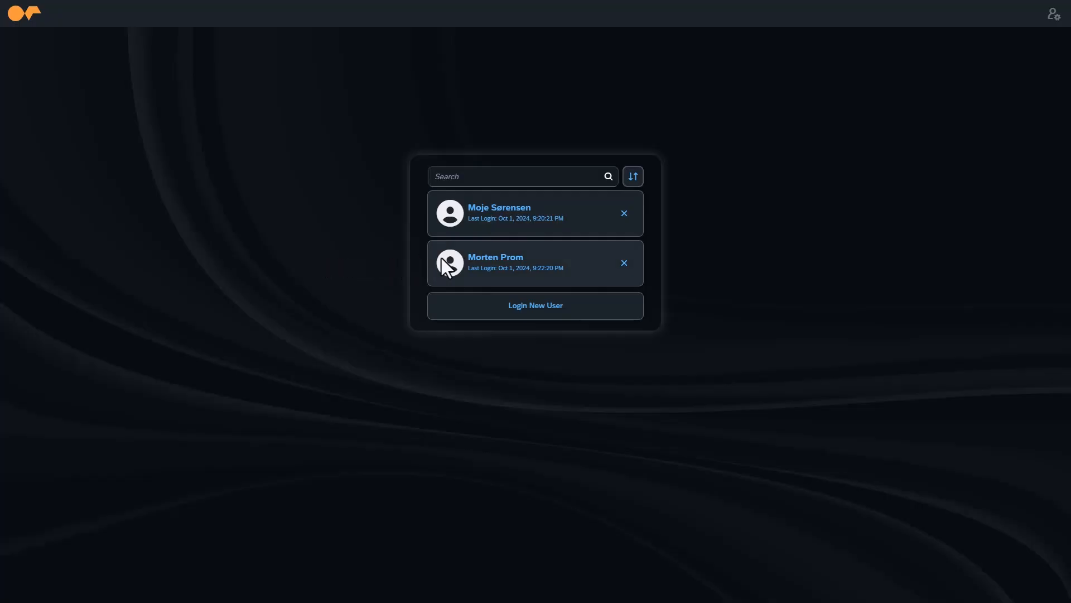
click(535, 262)
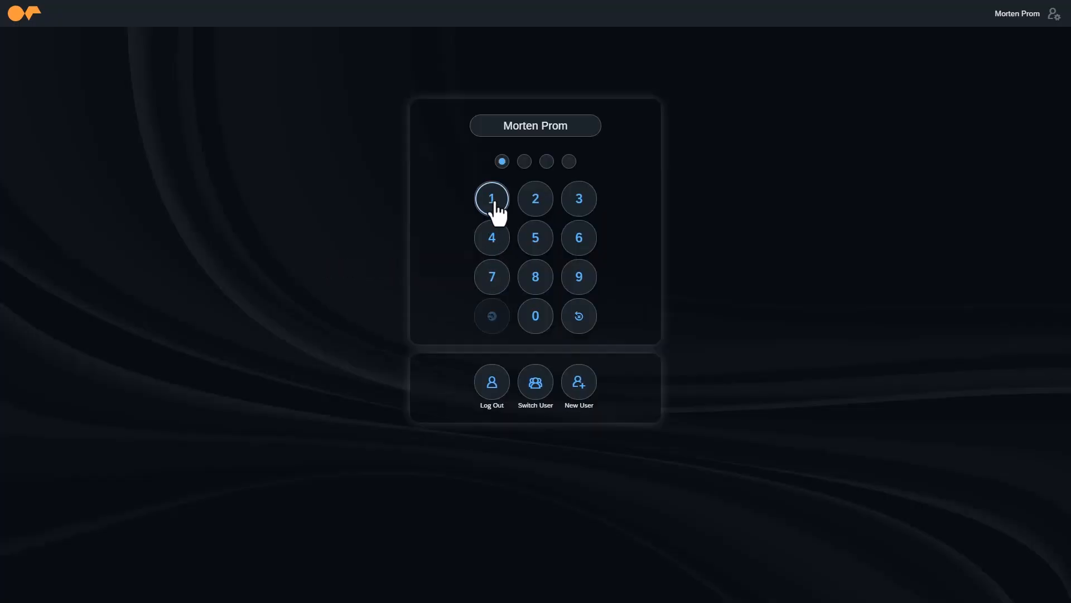
click(491, 198)
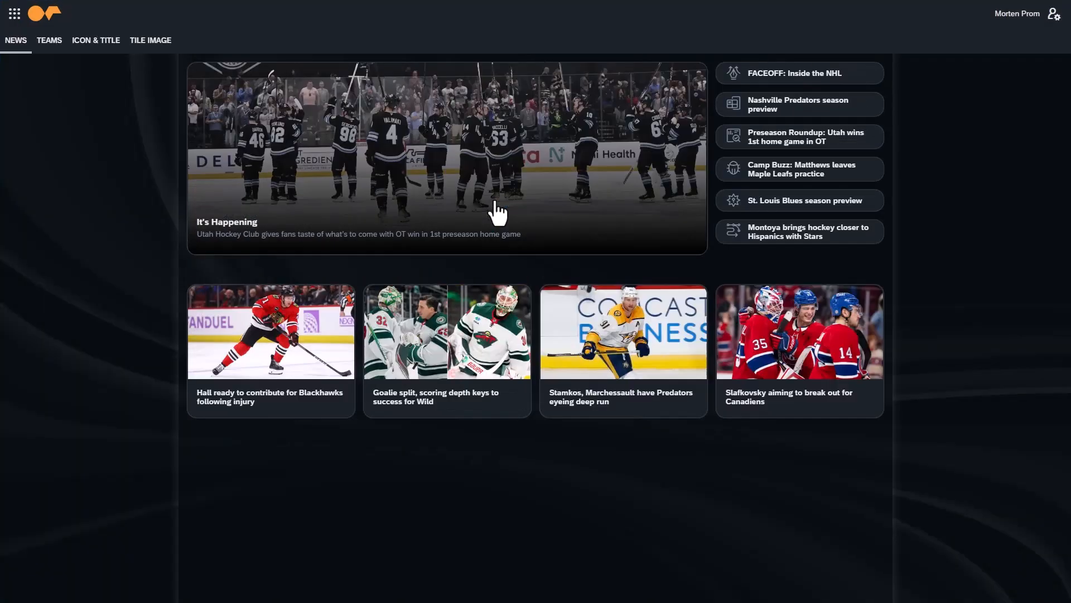
click(49, 39)
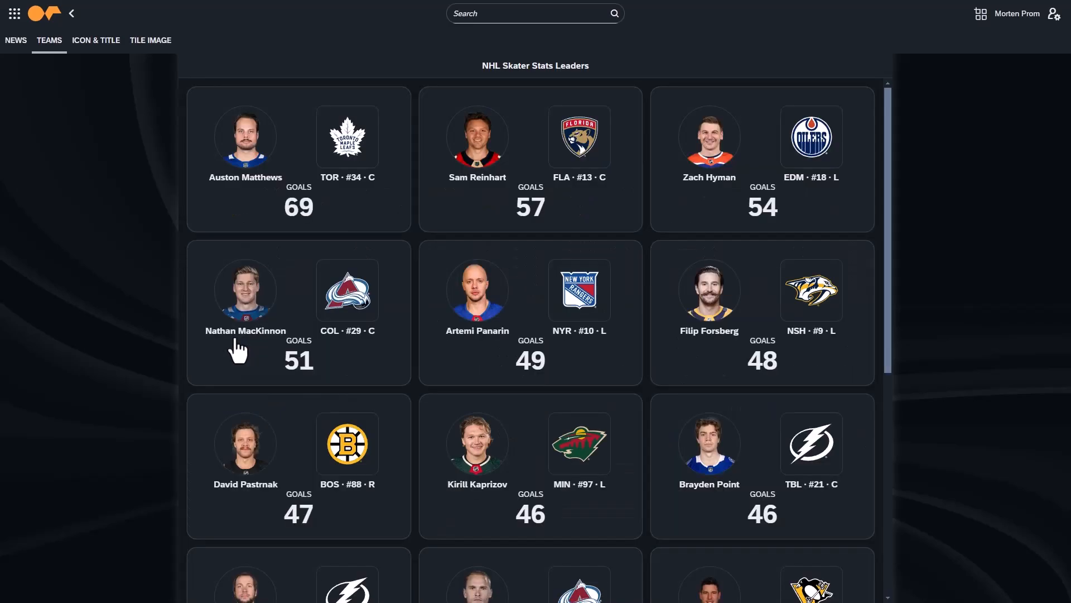
mouse_move(35, 78)
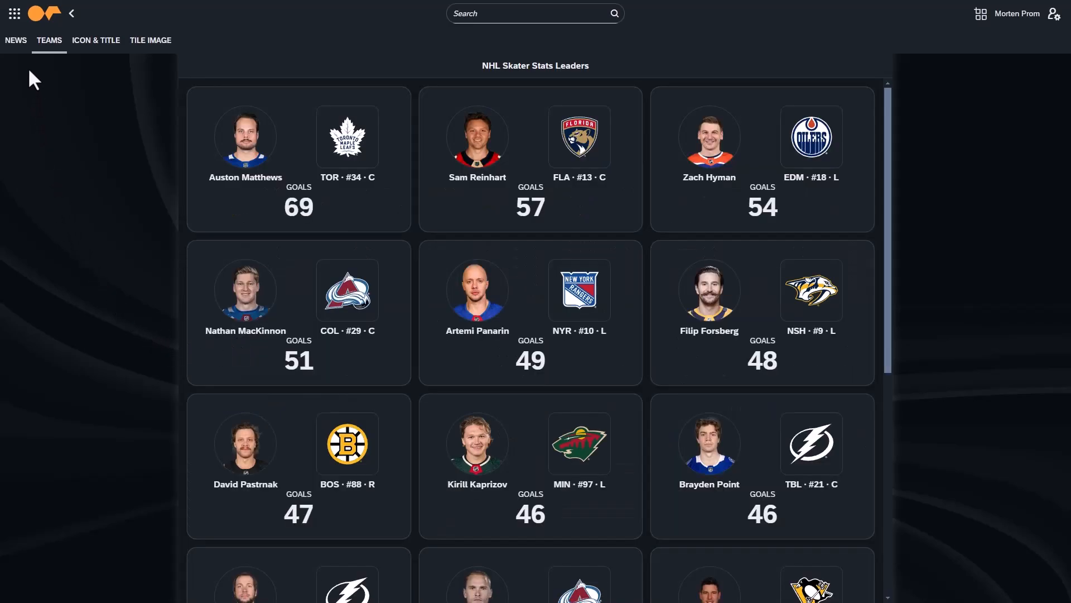
Return to the News page and open the launchpad settings from the user menu
click(15, 40)
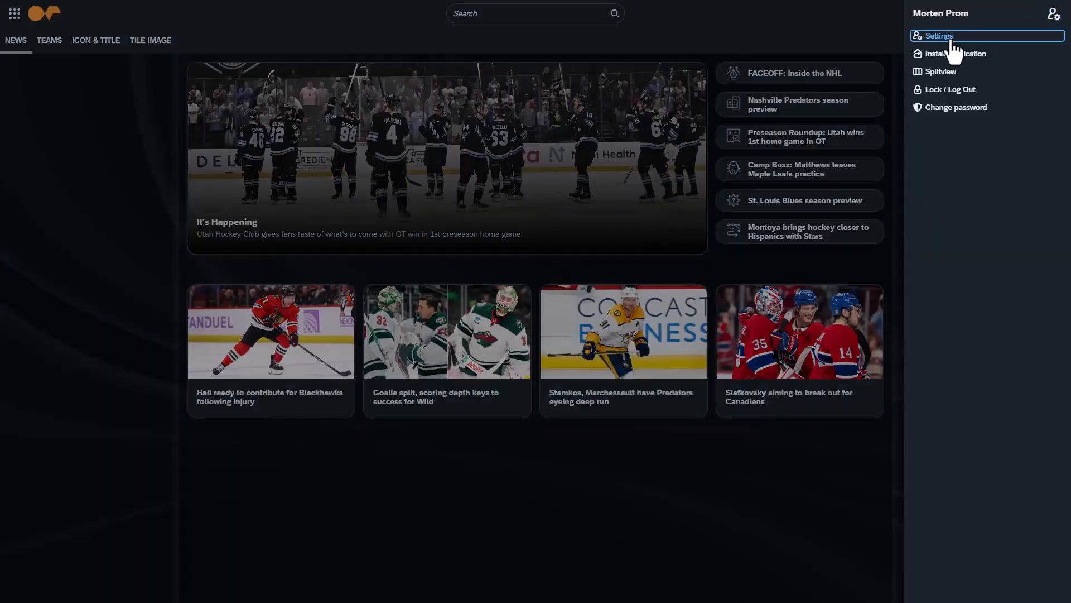
click(939, 35)
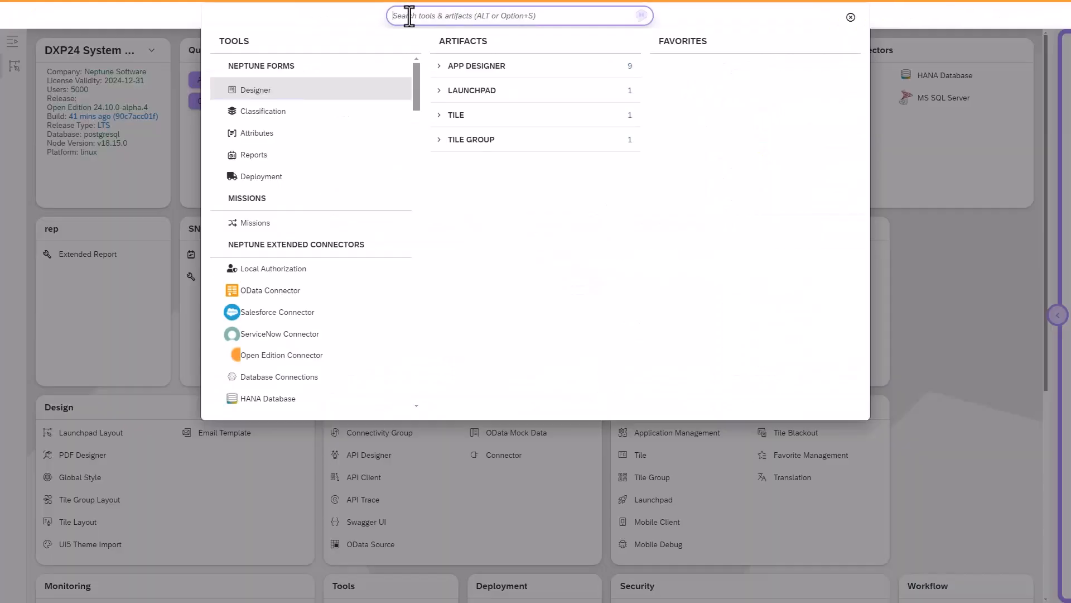
Search 'layout' in the cockpit and create a launchpad layout named Hurricanes
text(layout)
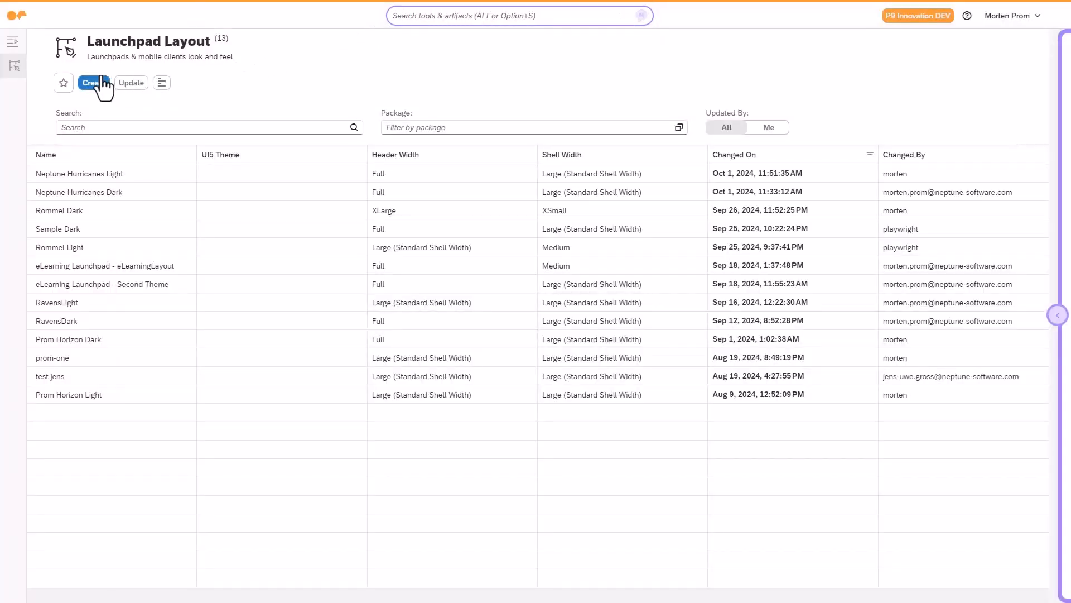
click(93, 82)
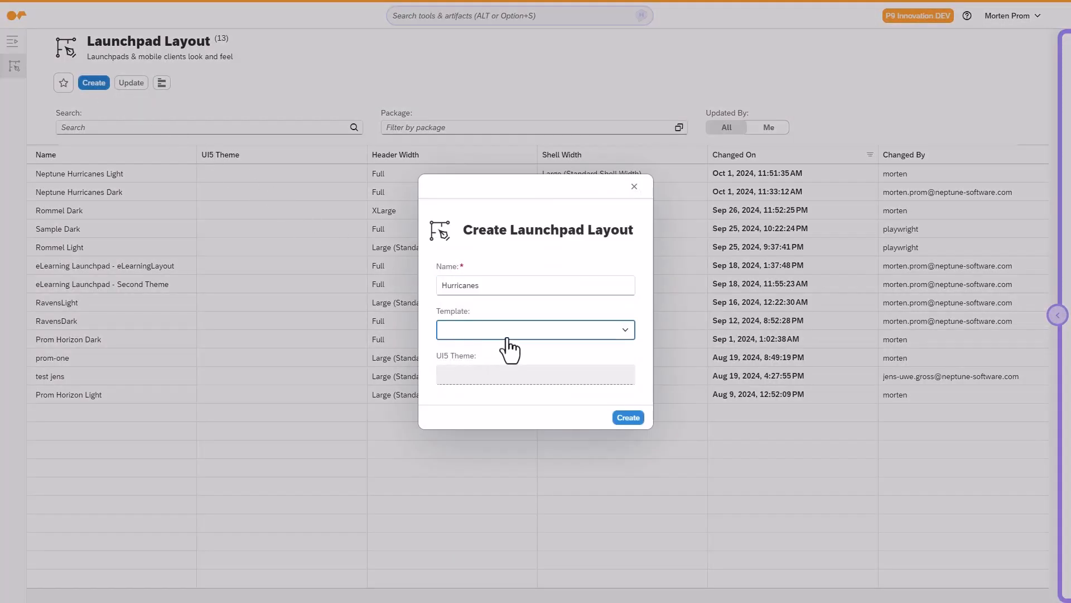
click(535, 329)
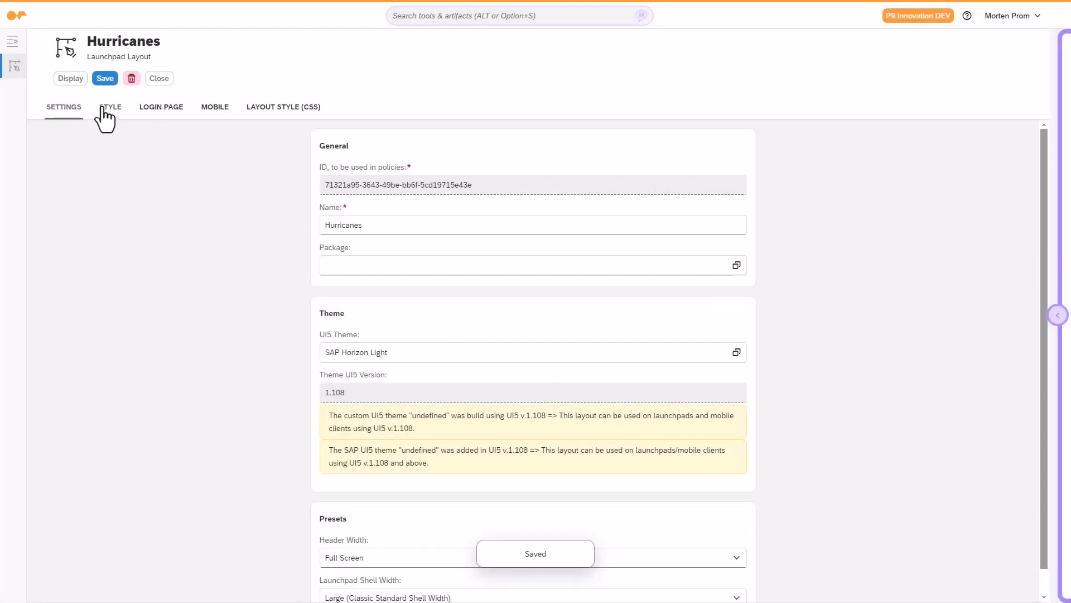
Review the Style options, then set the Hurricanes layout's UI5 theme to SAP Horizon Dark
click(110, 107)
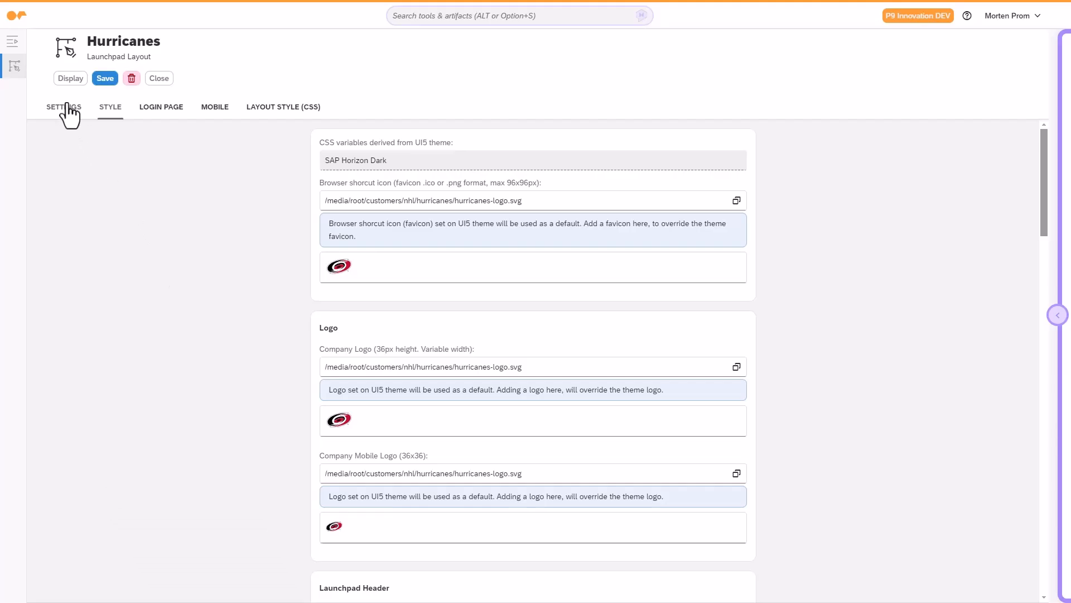
click(63, 107)
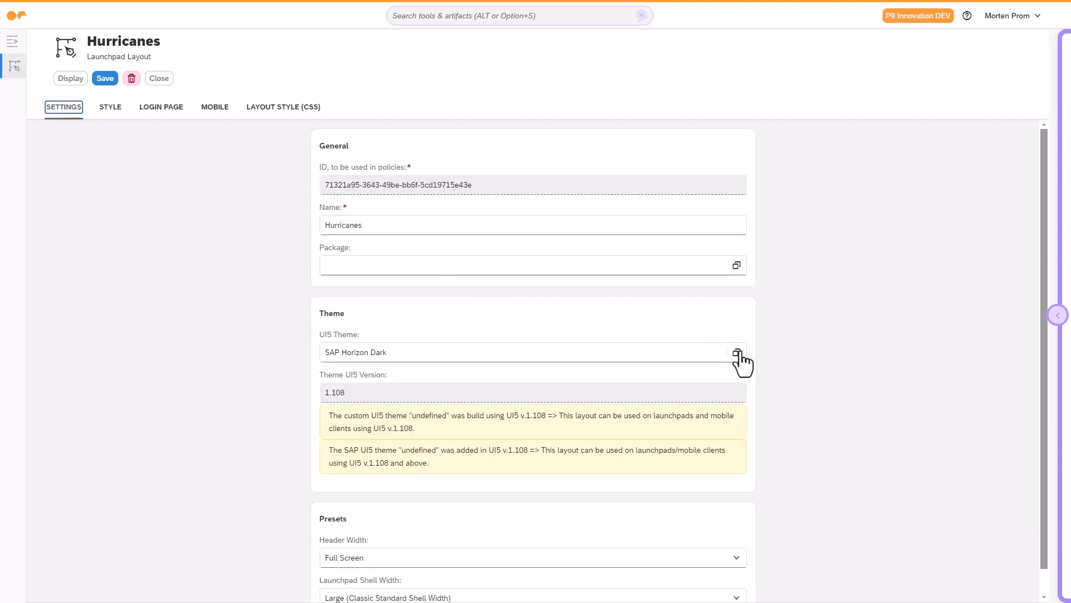
click(737, 356)
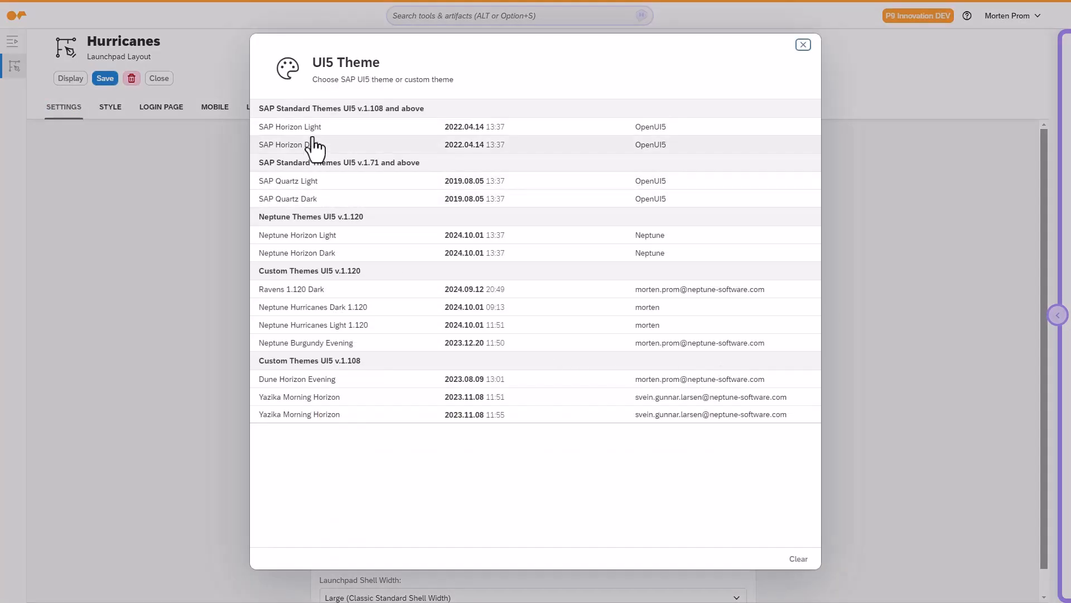
click(281, 144)
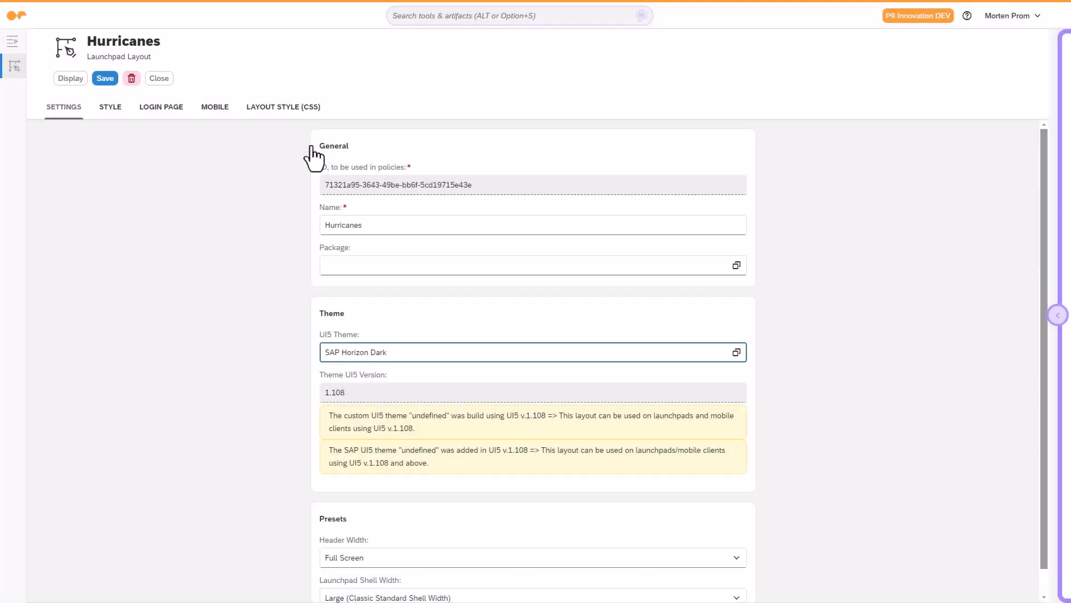
mouse_move(286, 196)
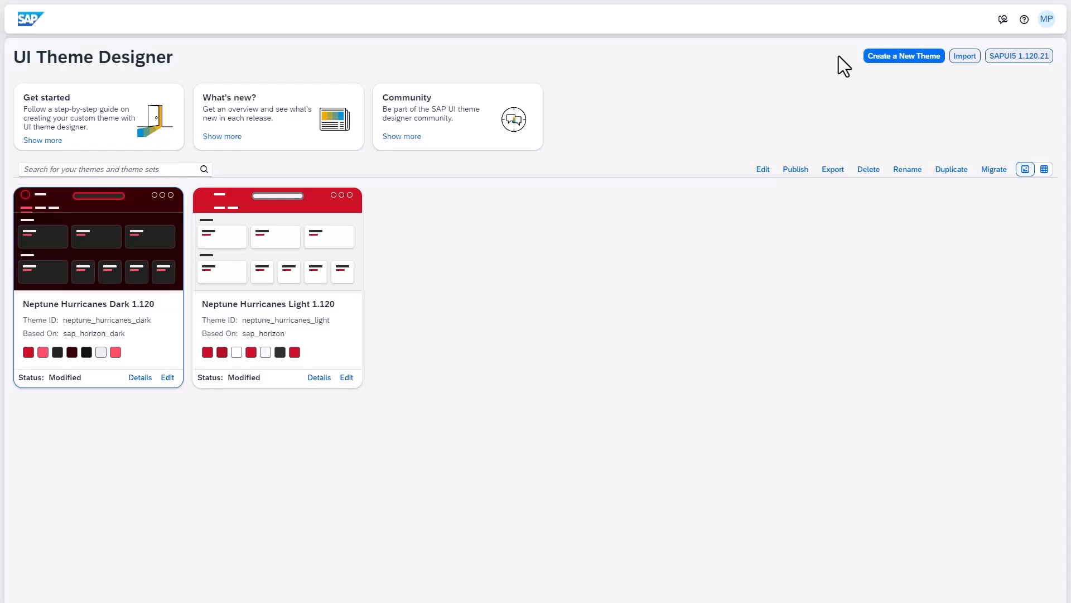
Create a custom theme based on SAP Morning Horizon with a red brand colour
click(903, 55)
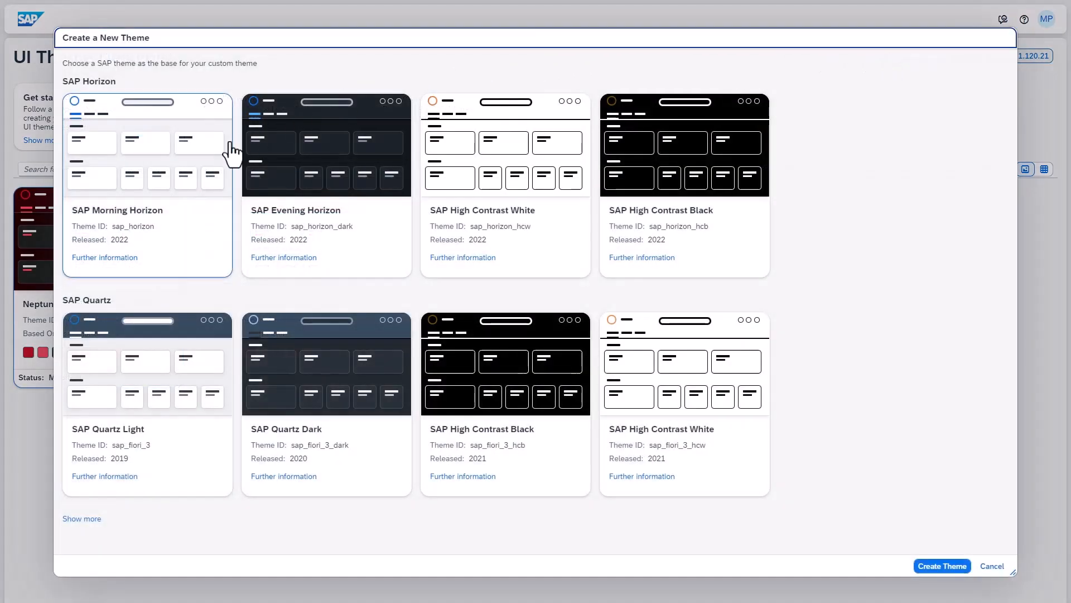
mouse_move(214, 231)
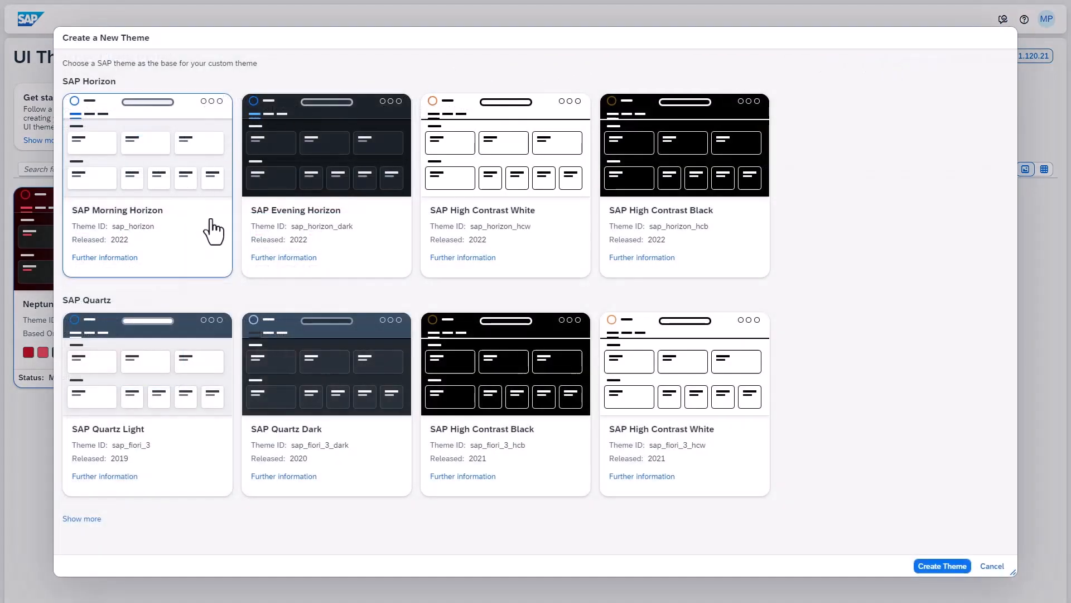
click(941, 565)
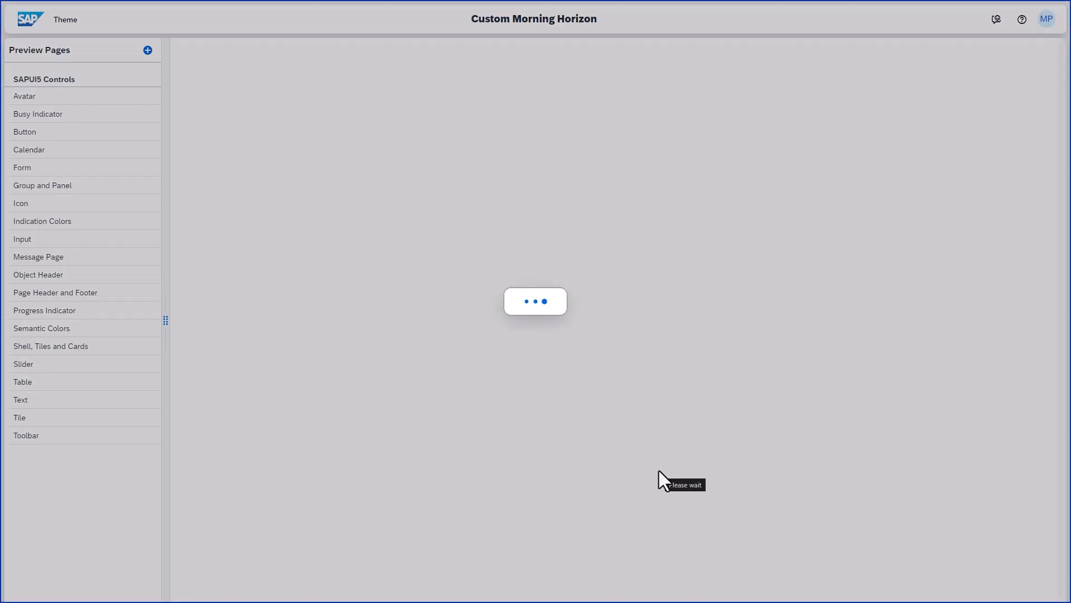
click(50, 346)
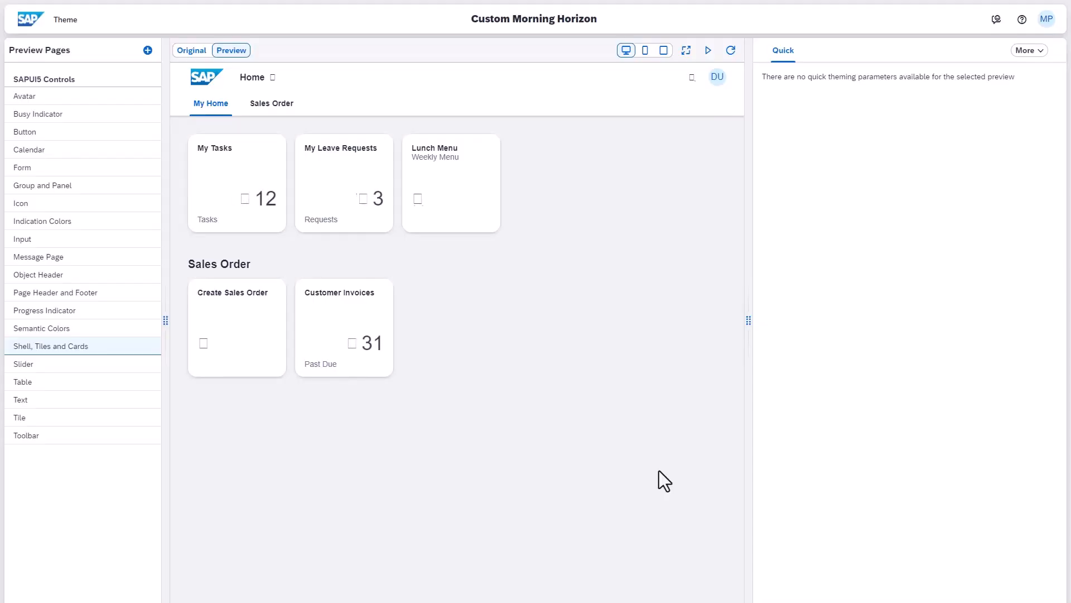
click(1028, 49)
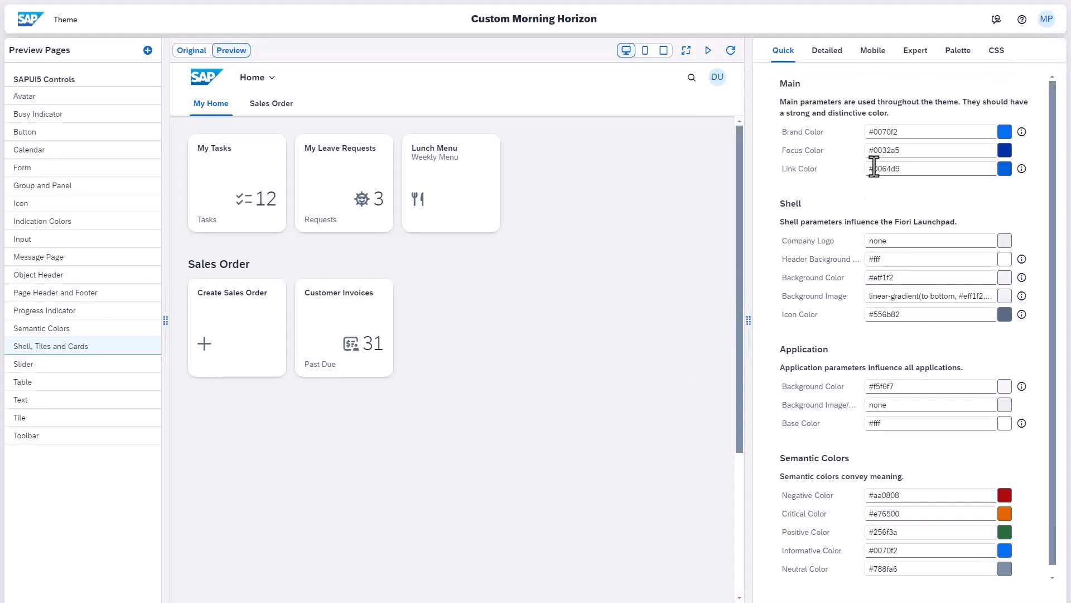
click(1004, 131)
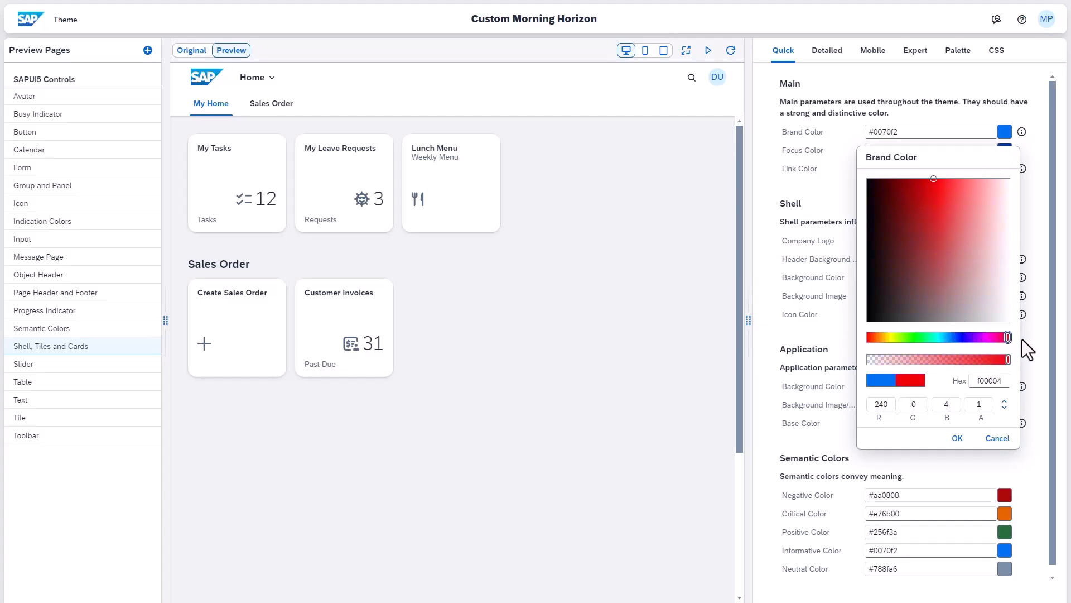
click(956, 438)
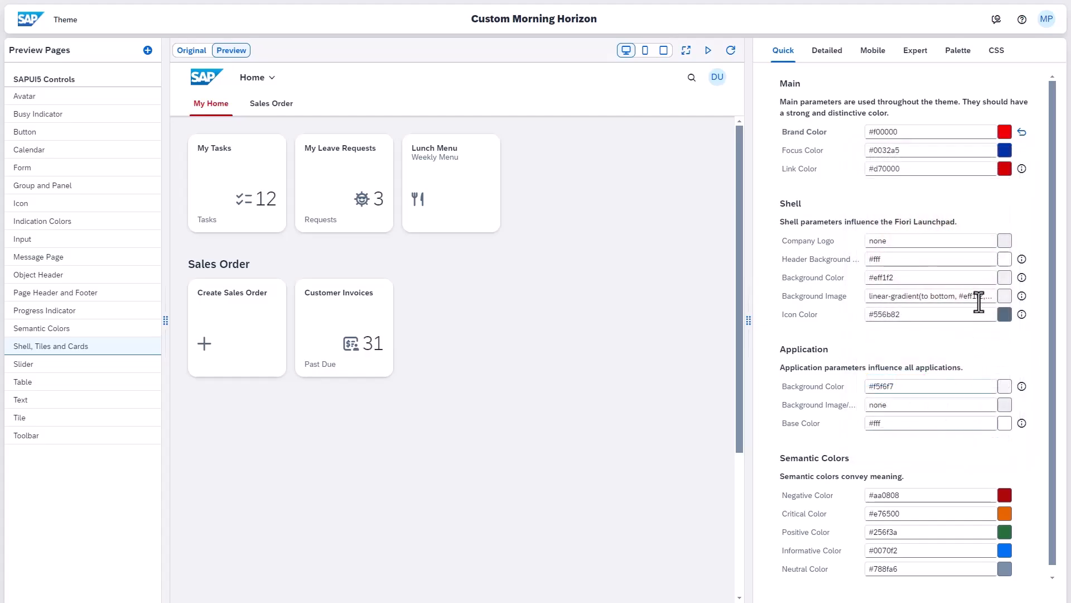
click(1004, 149)
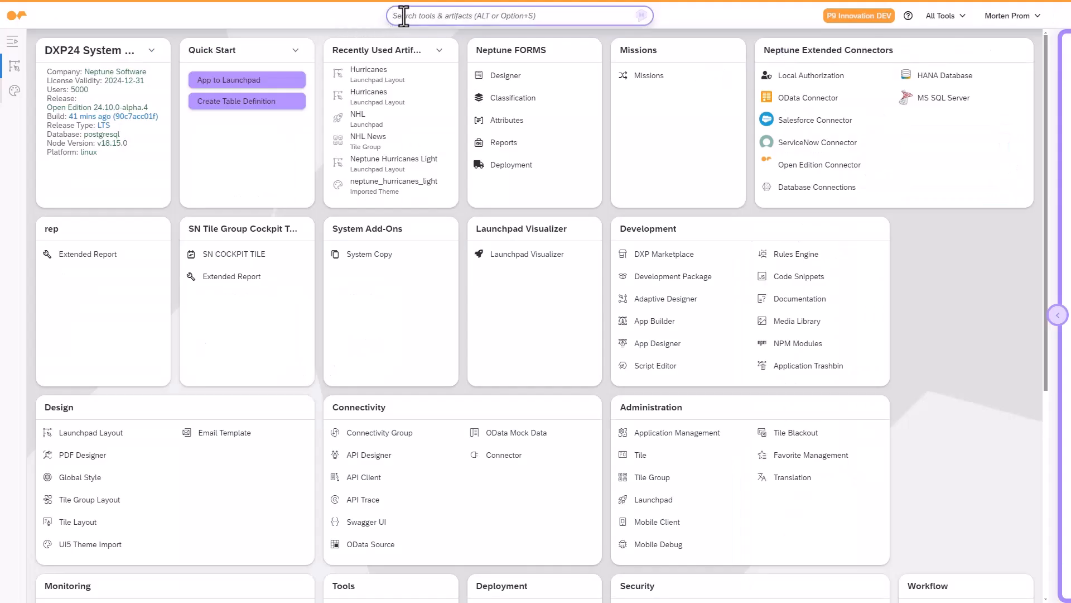
Set the layout's UI5 theme to Neptune Hurricanes Light 1.120 and review the Launchpad Header style
text(ui5)
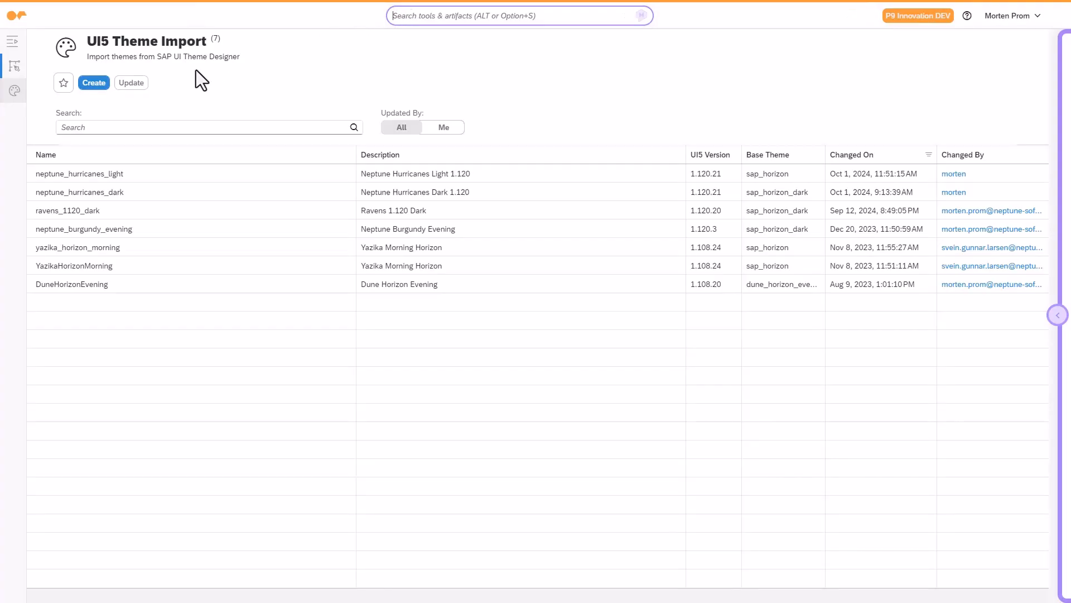
click(94, 82)
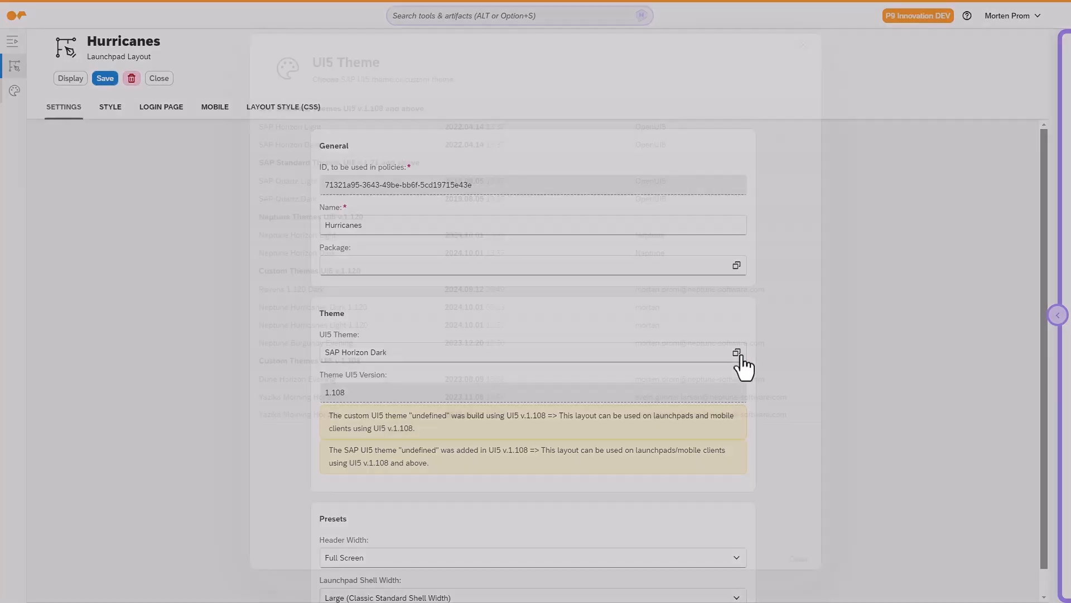
click(736, 352)
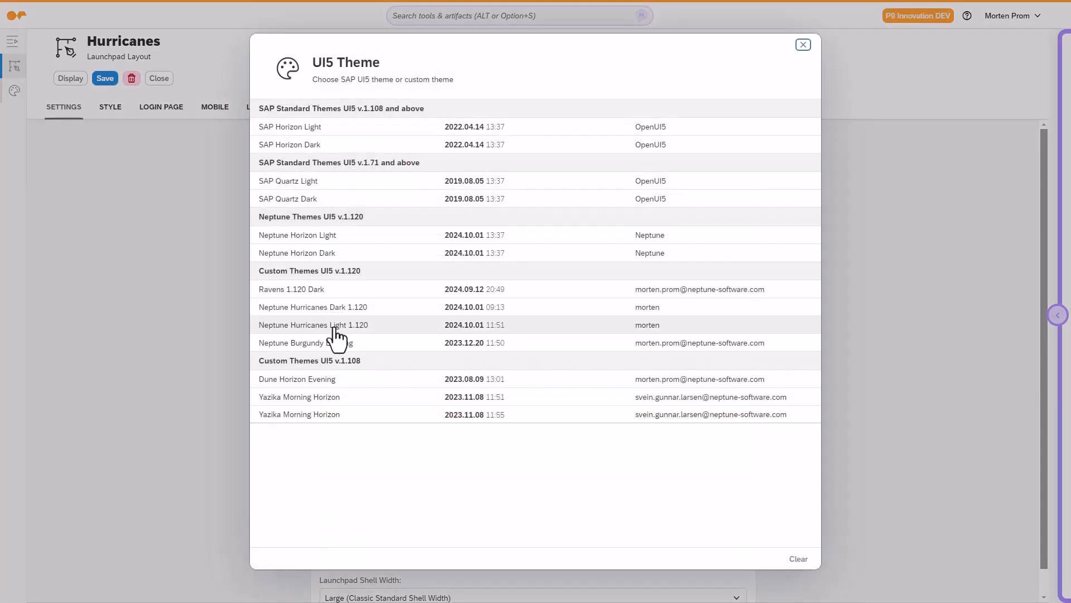
click(314, 325)
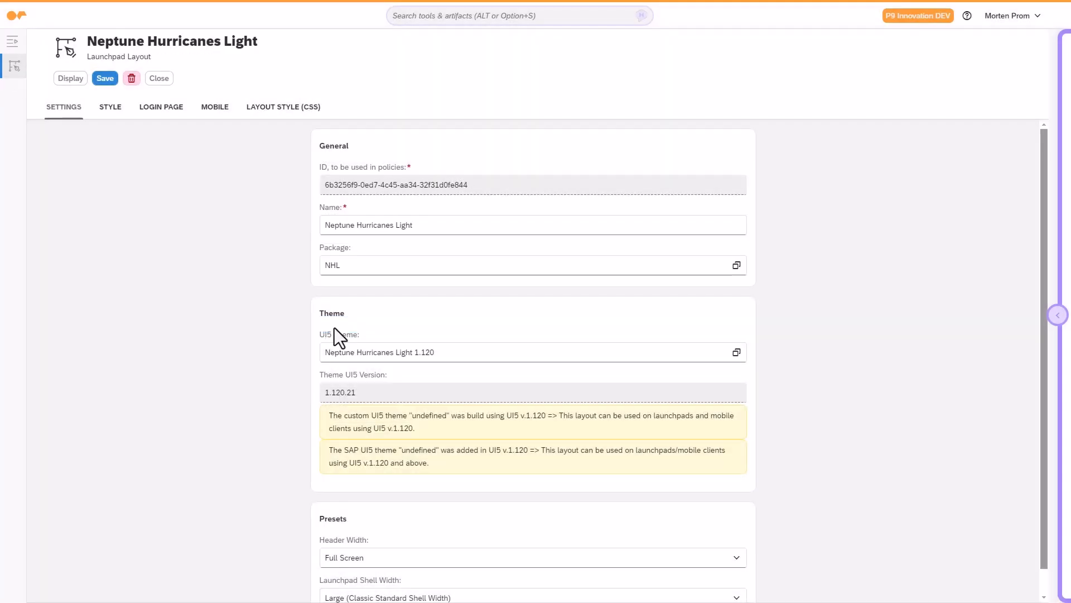
click(110, 107)
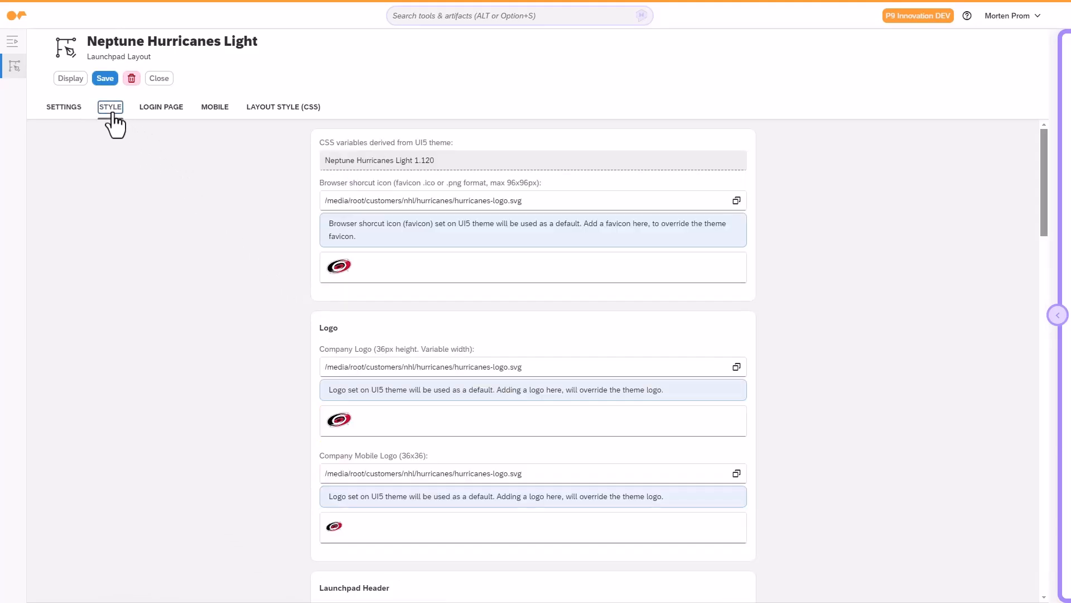
scroll(down, 3)
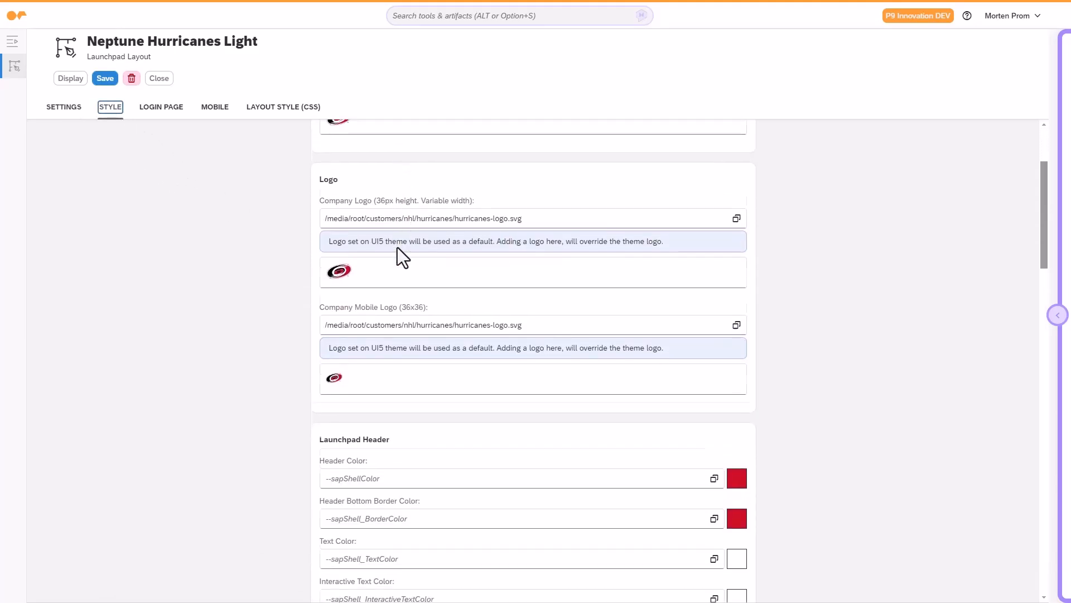
scroll(down, 3)
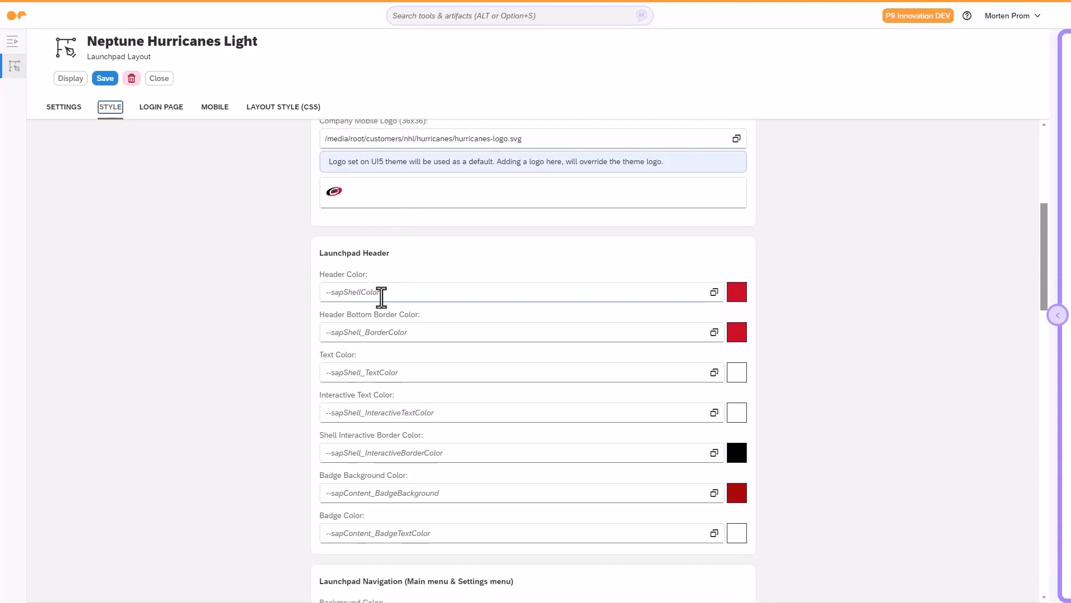
click(70, 78)
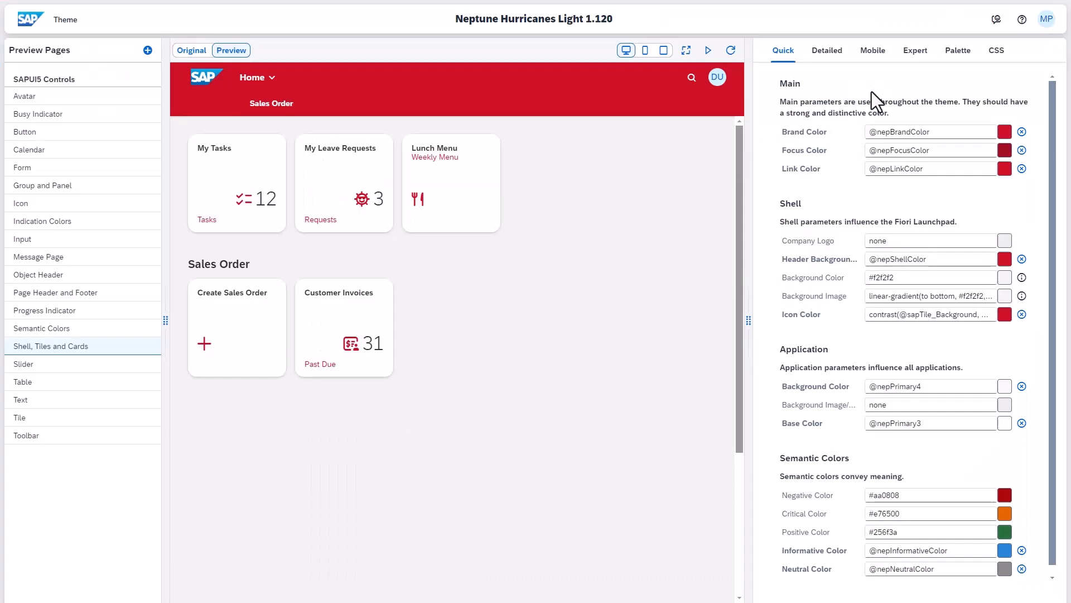
click(915, 50)
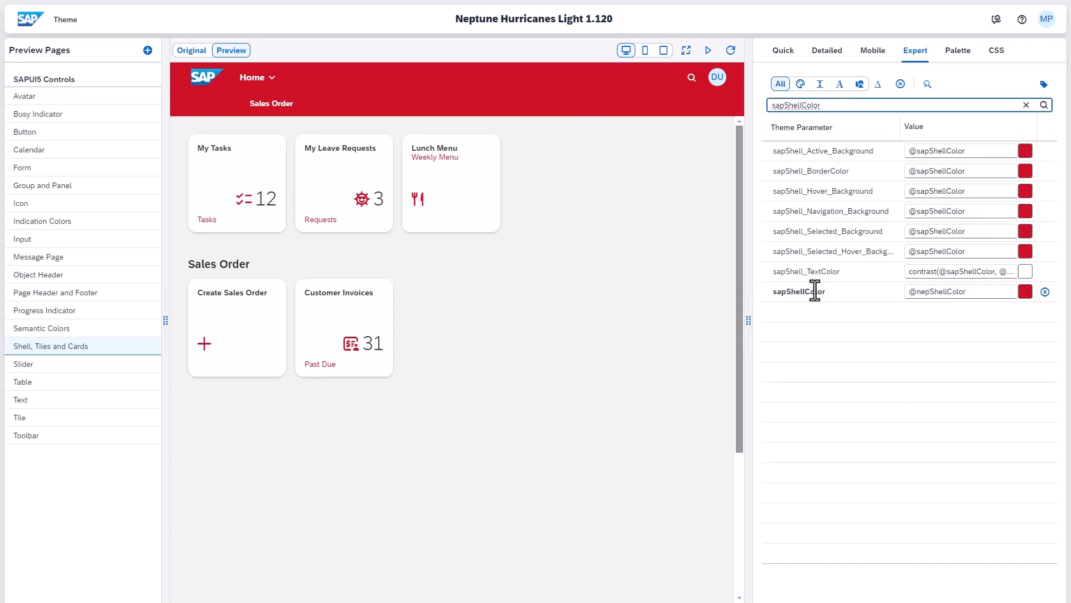
click(1025, 291)
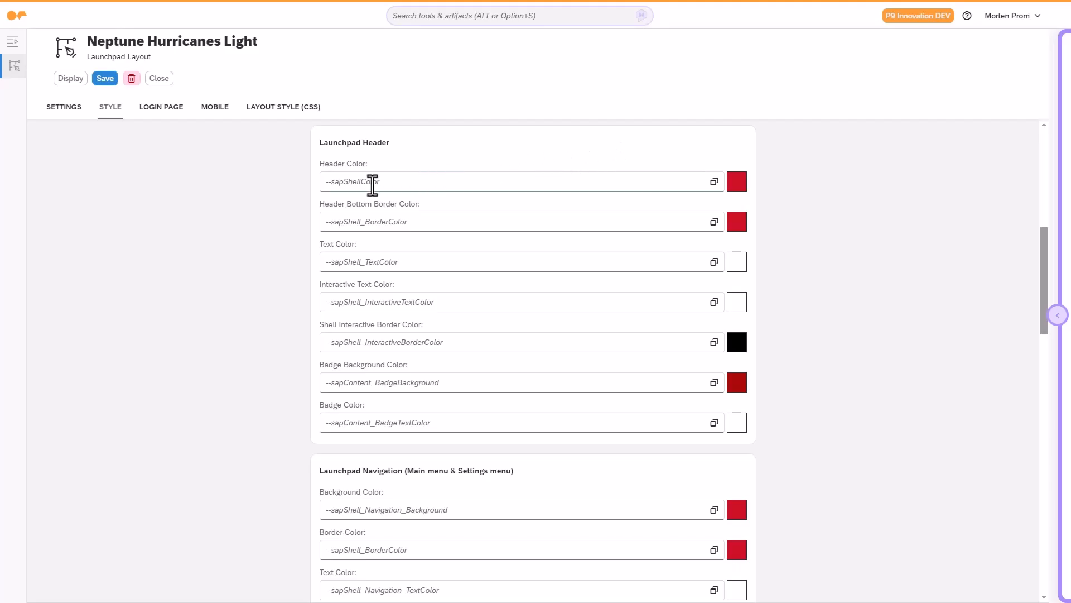
mouse_move(714, 181)
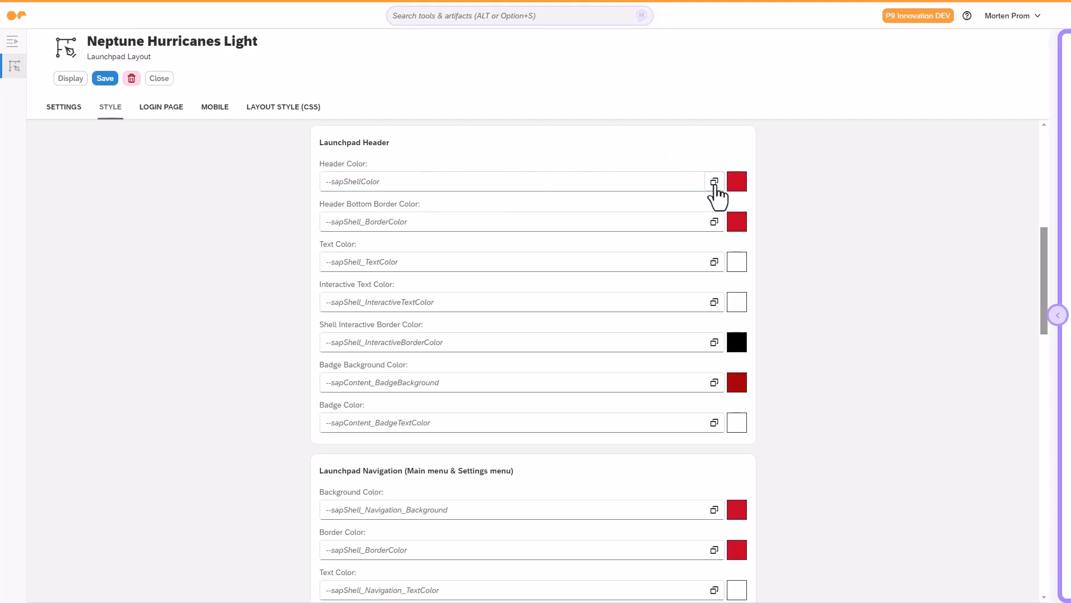
On the NHL launchpad's Layout tab, choose Neptune Hurricanes Light as the light layout
click(714, 181)
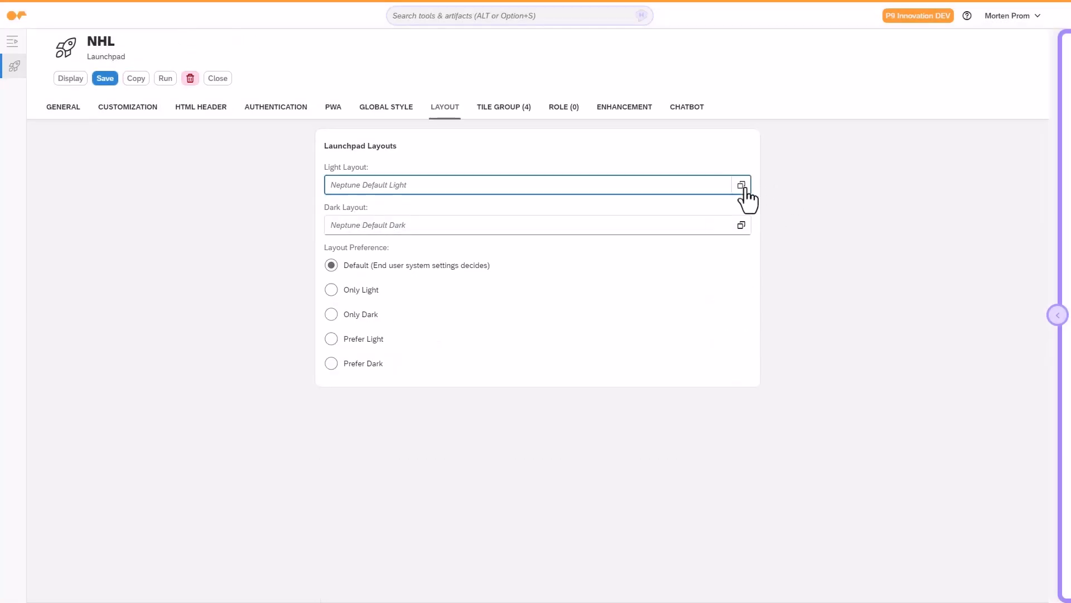
click(741, 184)
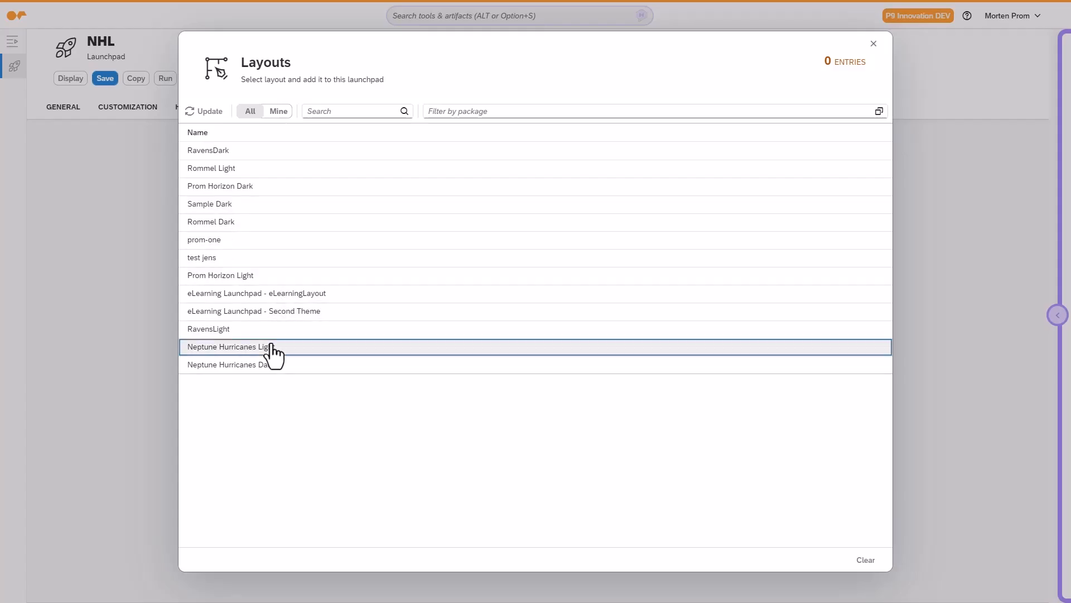
mouse_move(643, 231)
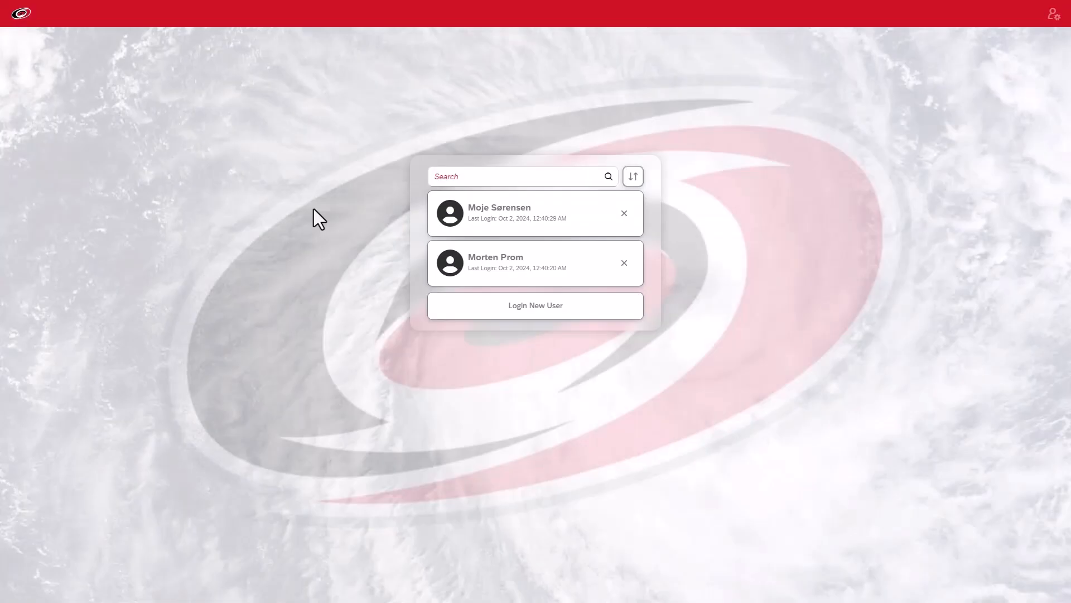
Sign in to the NHL launchpad with a saved user's PIN and open its settings
click(536, 213)
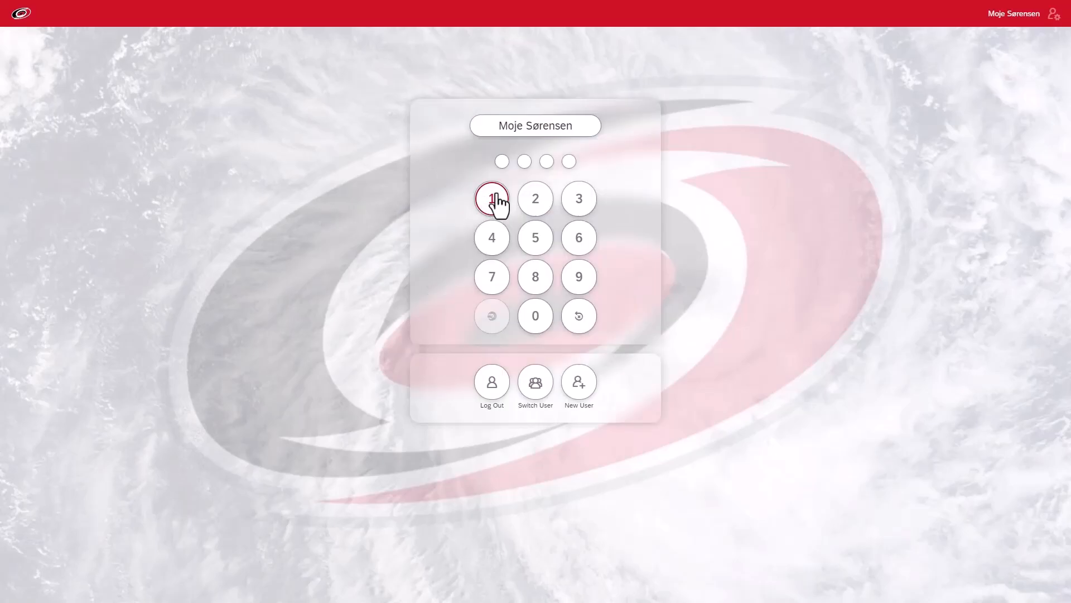
click(491, 198)
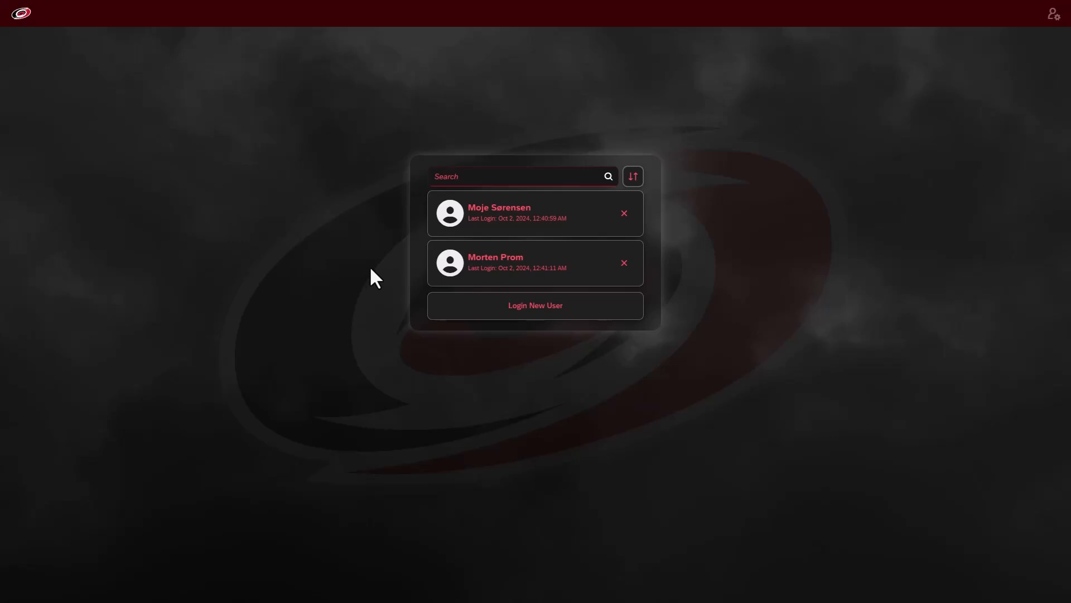
click(517, 263)
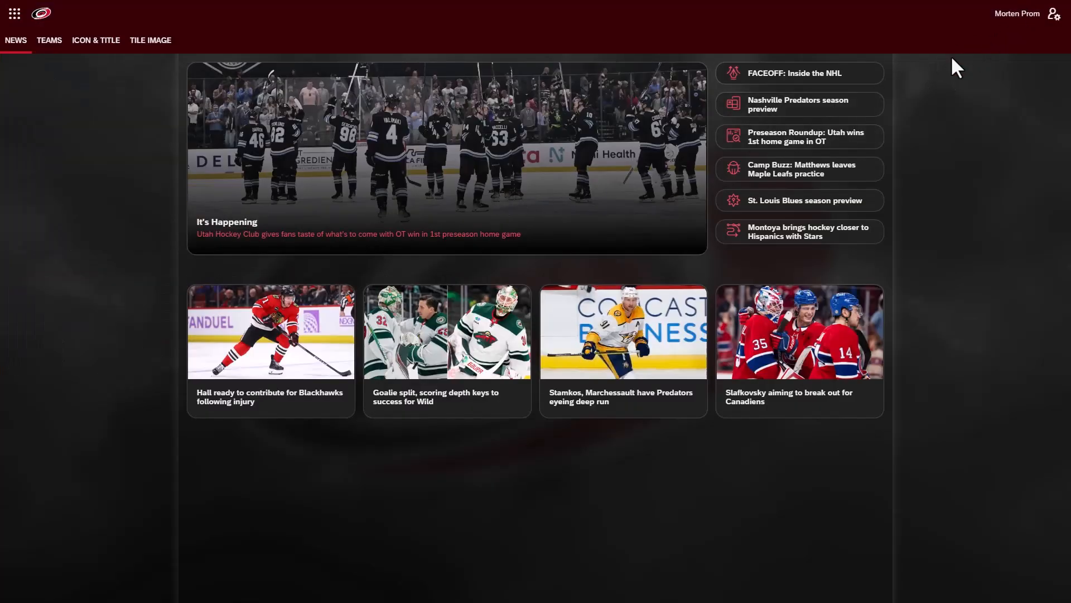
click(1054, 13)
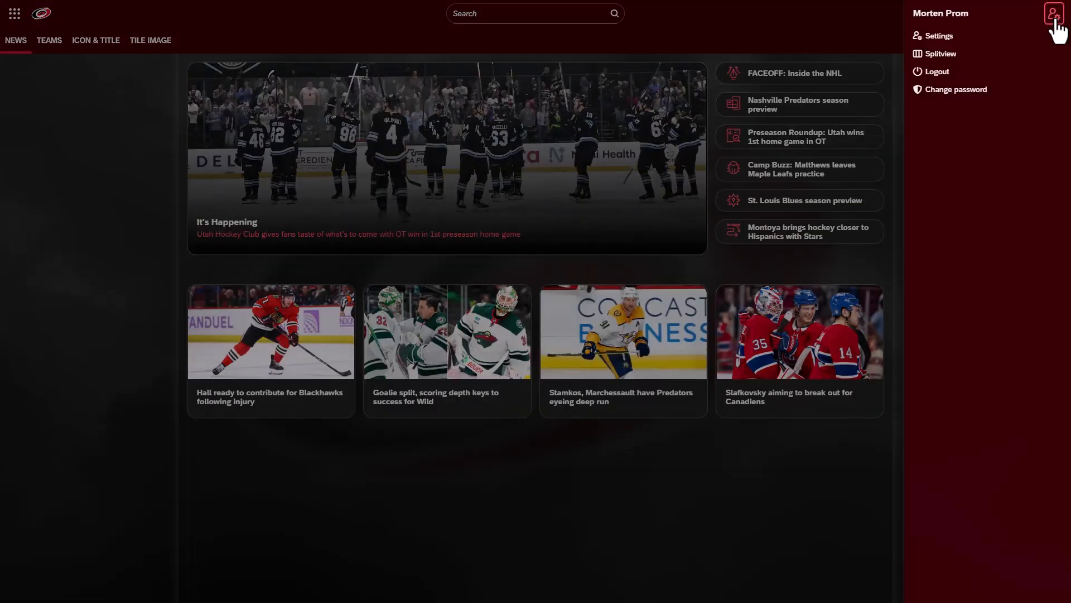
click(939, 36)
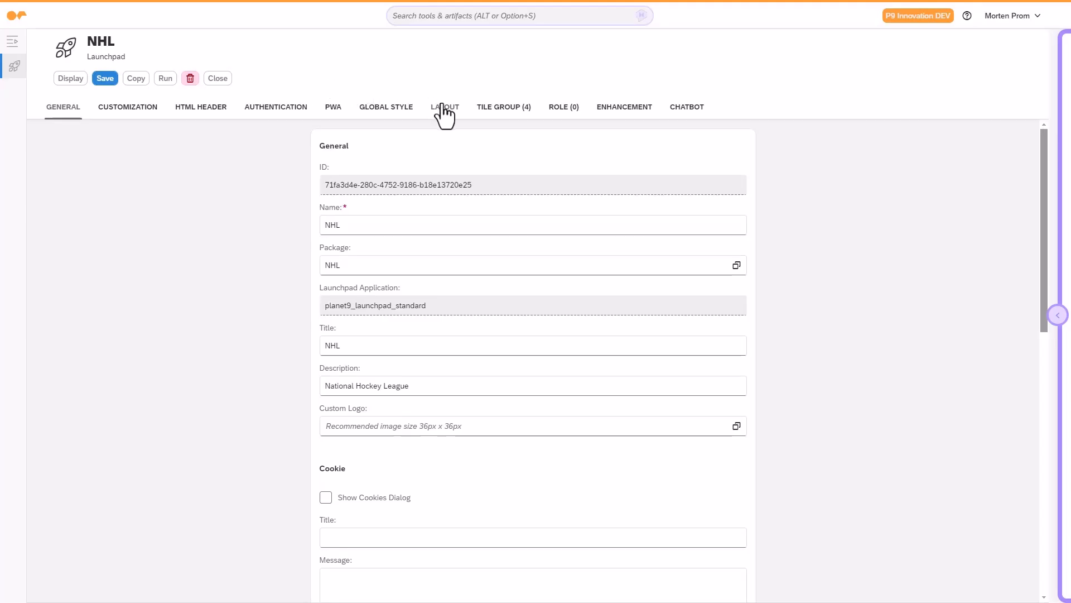
Confirm the Hurricanes Light and Dark layouts, then view the launchpad's enhancement spots
click(444, 106)
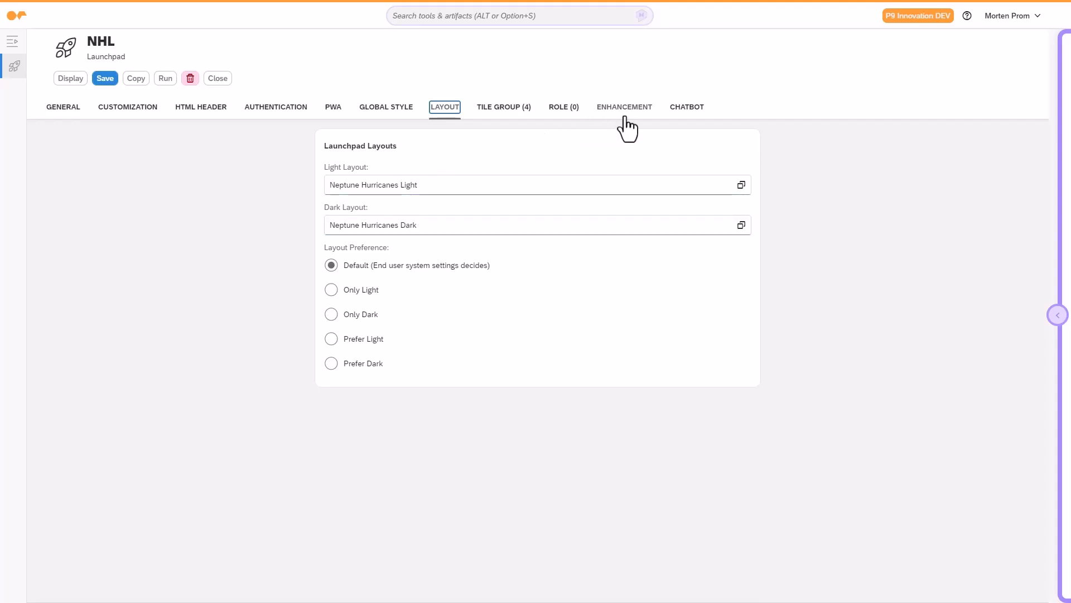
click(623, 106)
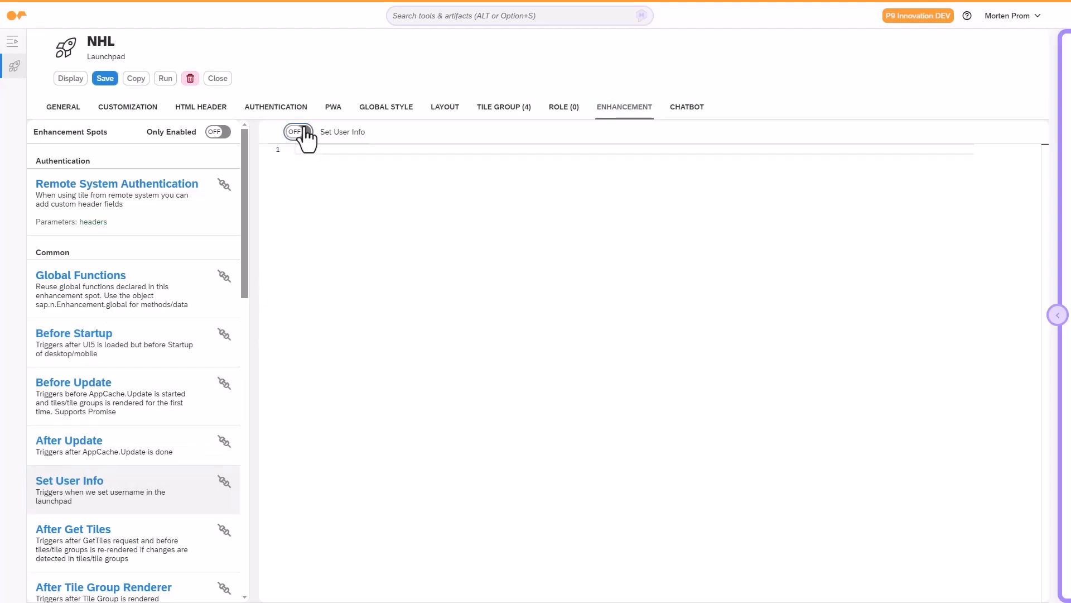
Enable Set User Info and add code loading custom layouts for username morten
click(297, 131)
text(if (AppCache.userInfo.username === 'morten') {)
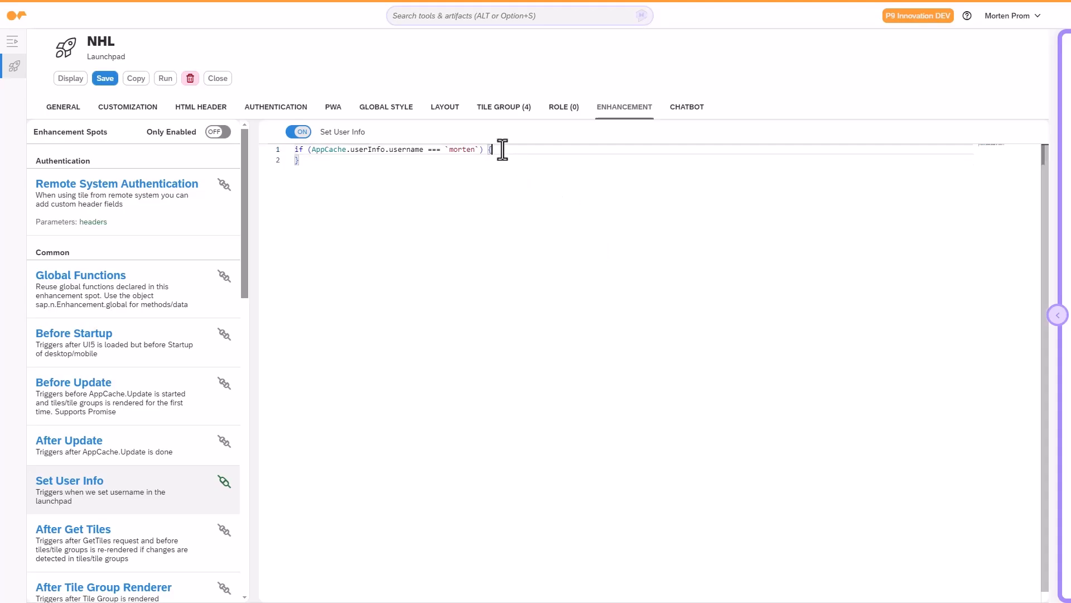
text(const layouts = {)
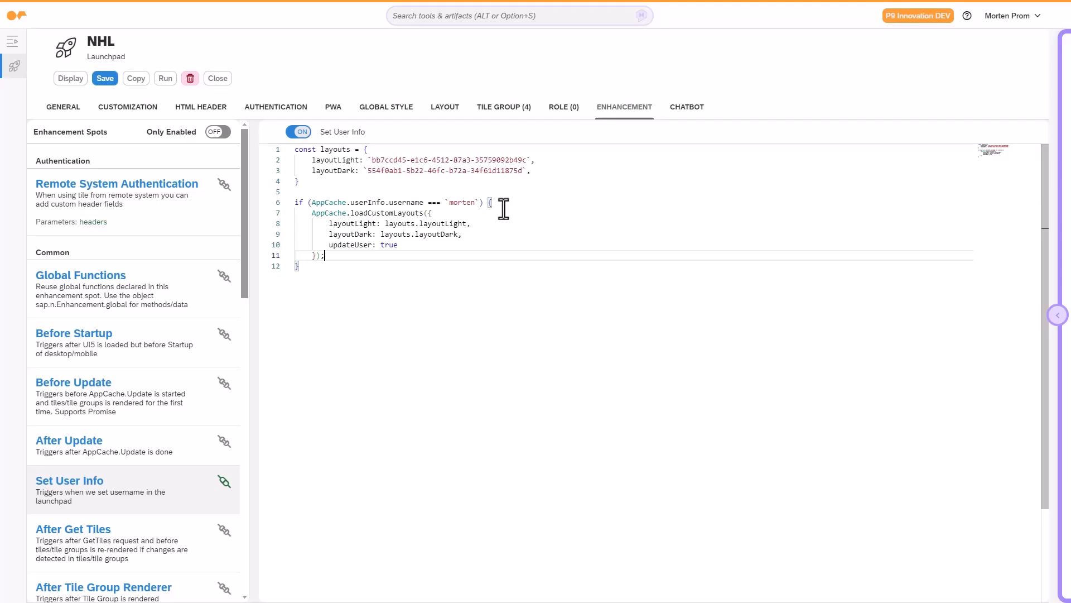
click(165, 78)
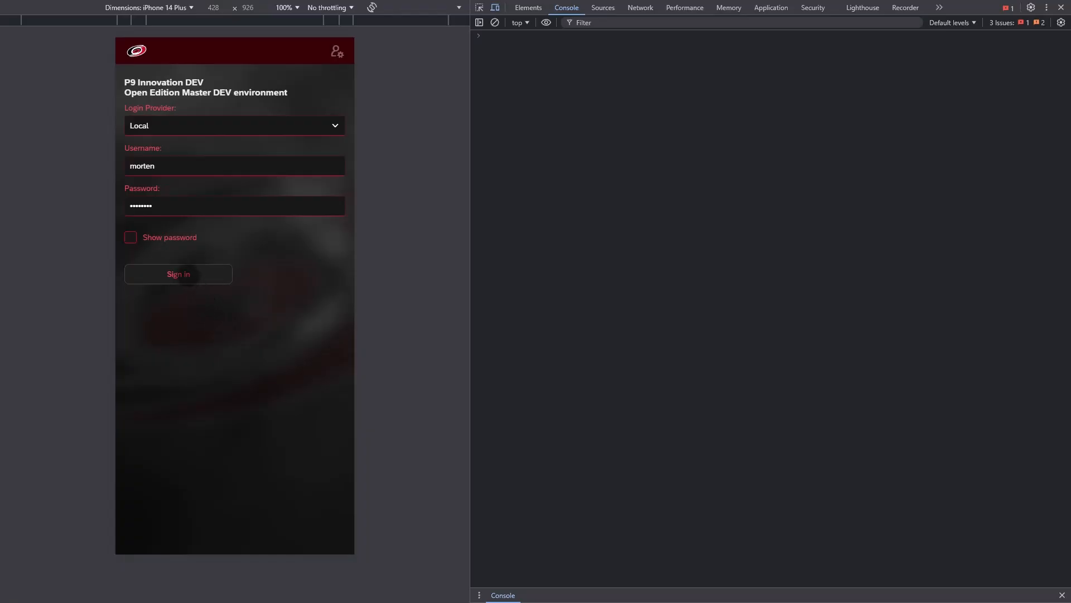
Sign in on the iPhone preview and set the user settings theme to Light Hurricanes
click(178, 274)
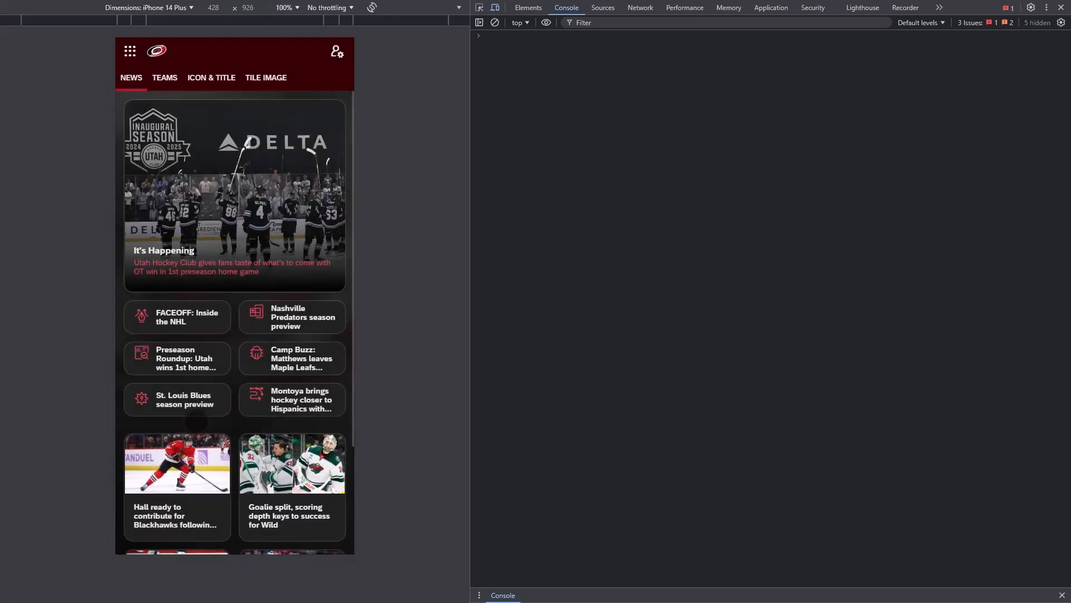
click(336, 51)
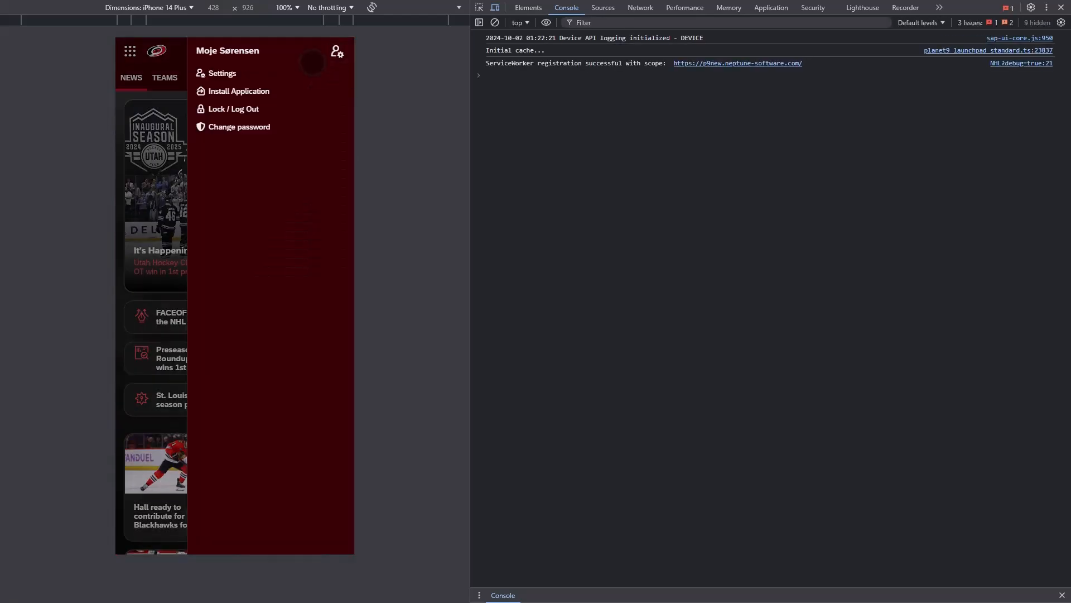
click(222, 73)
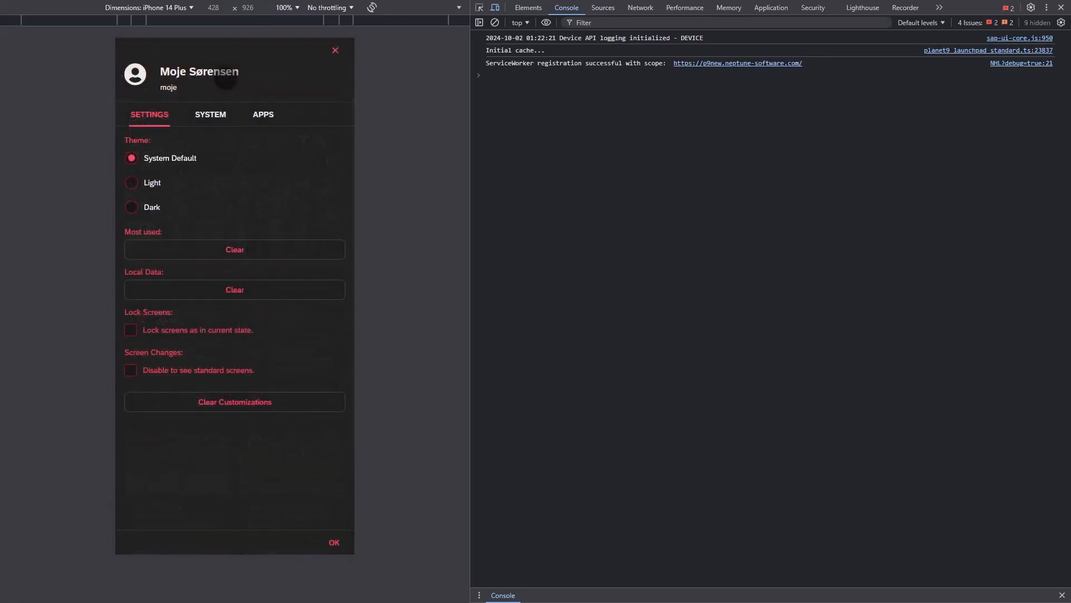
click(335, 542)
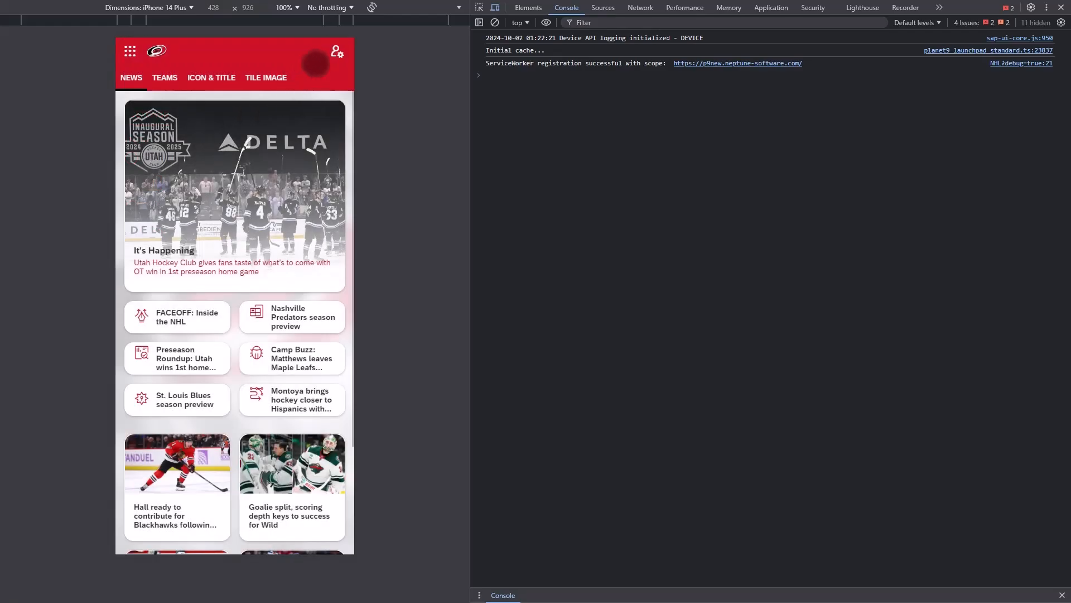